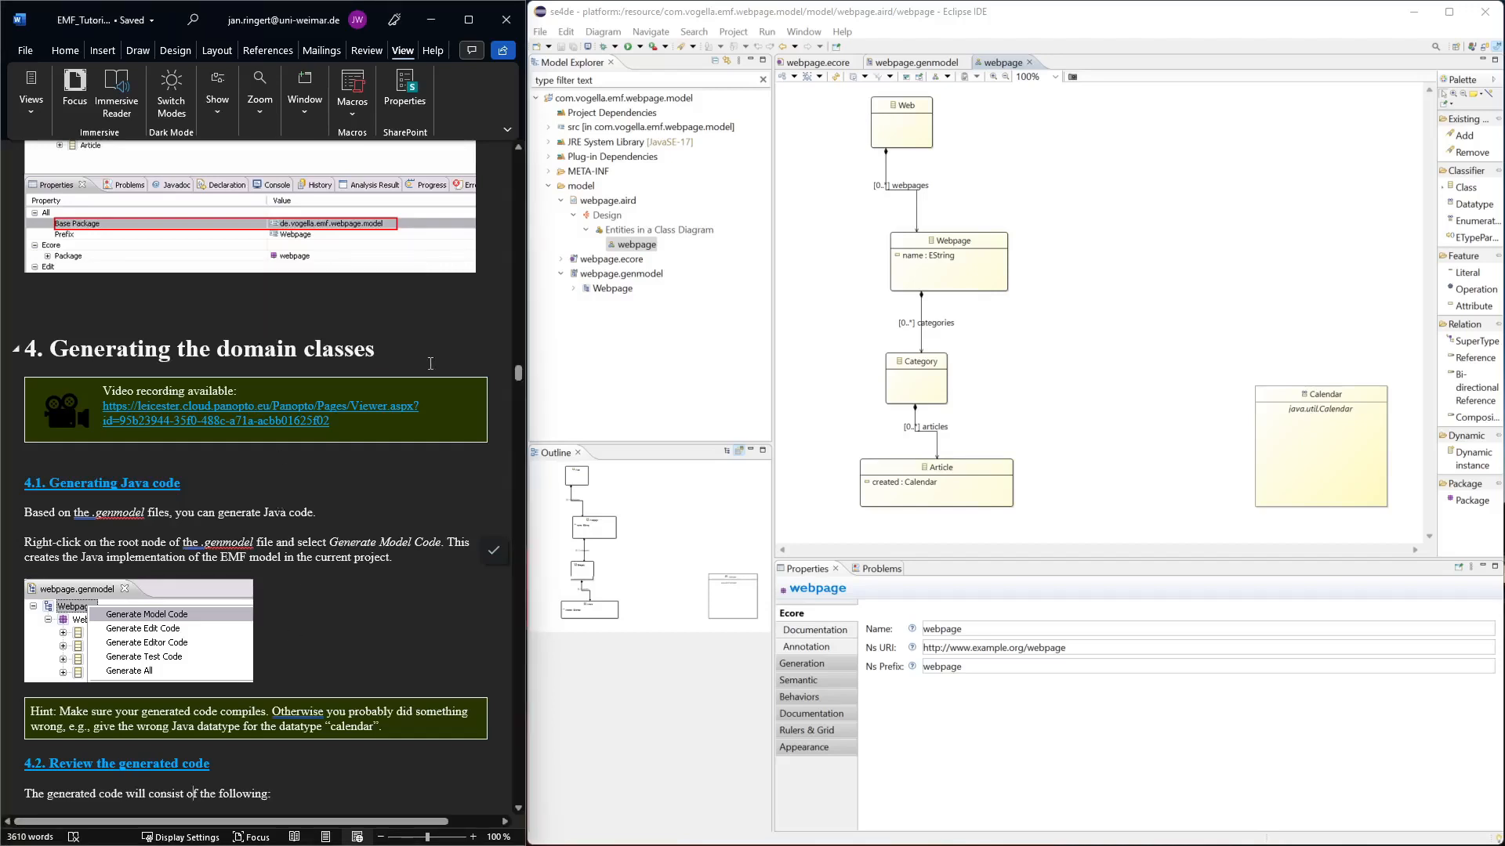
Step: Open webpage.genmodel from the Model Explorer in the generator model editor
scroll("down", 3)
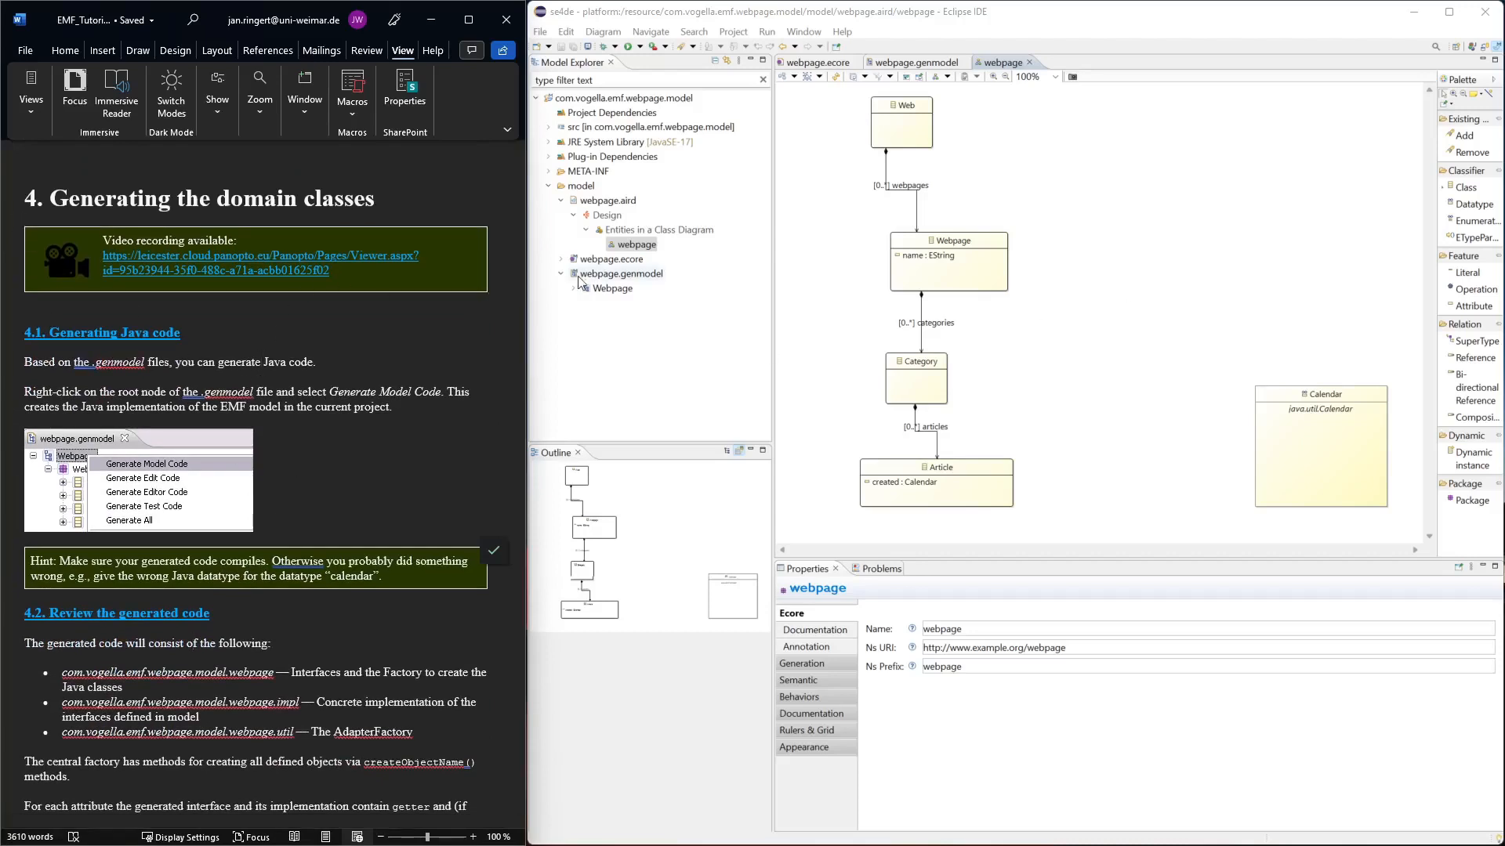
left_click(619, 274)
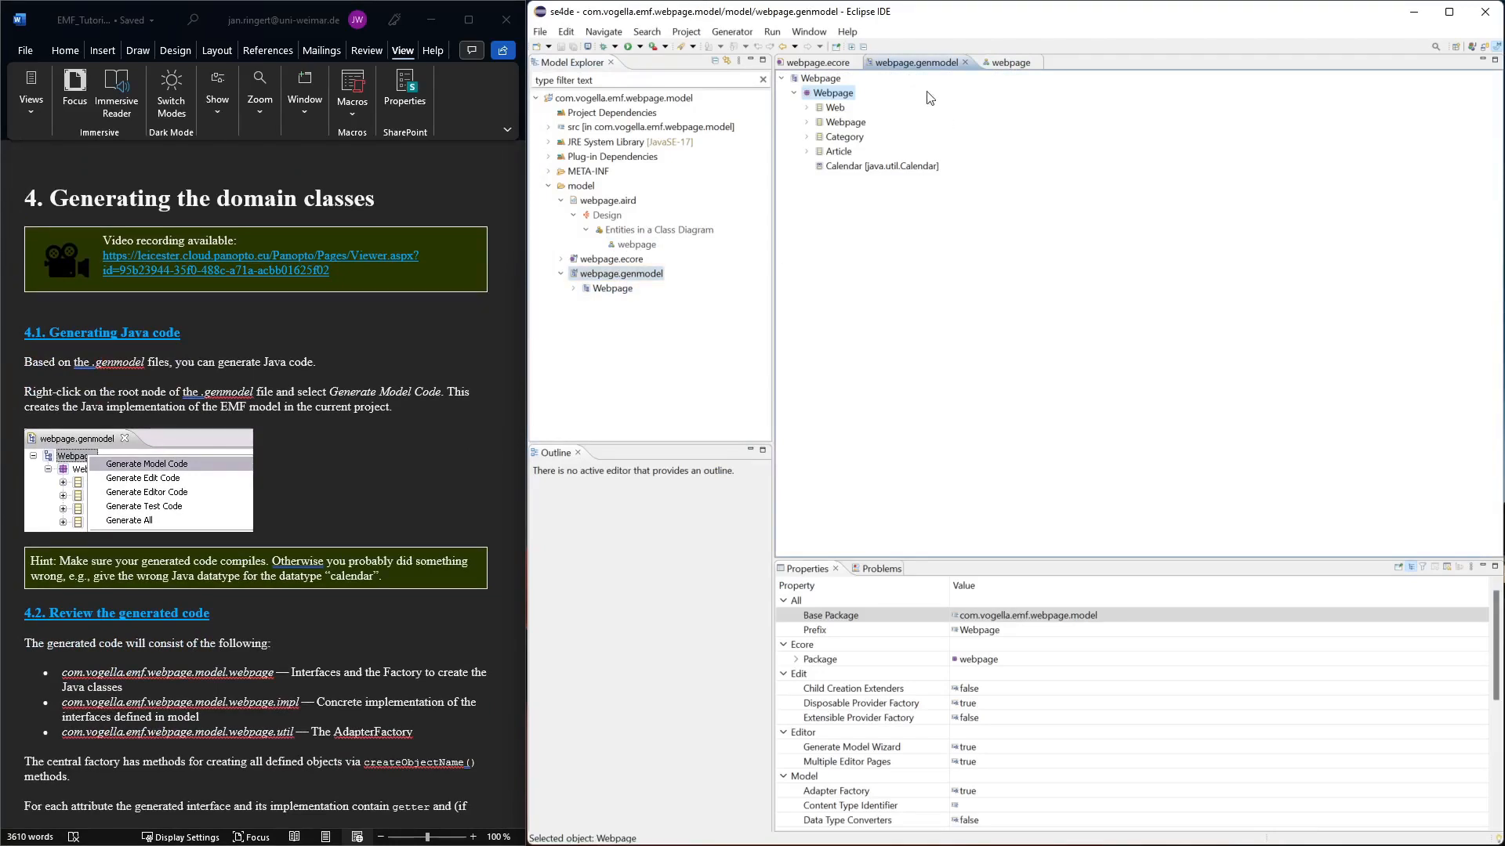
Step: Generate Model Code from the Webpage root node, then switch to the Java perspective
right_click(830, 92)
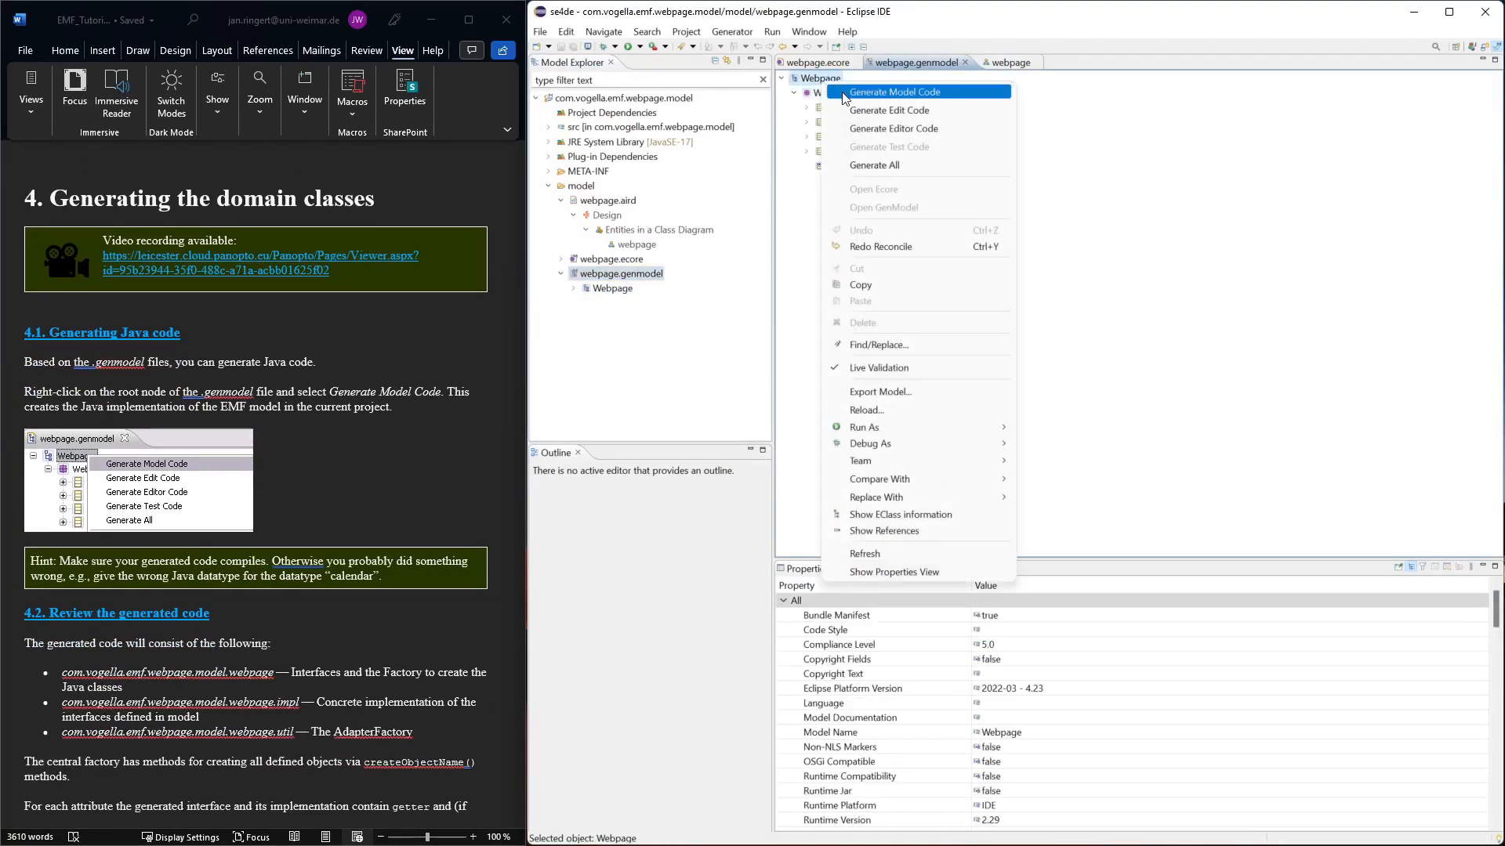
left_click(896, 91)
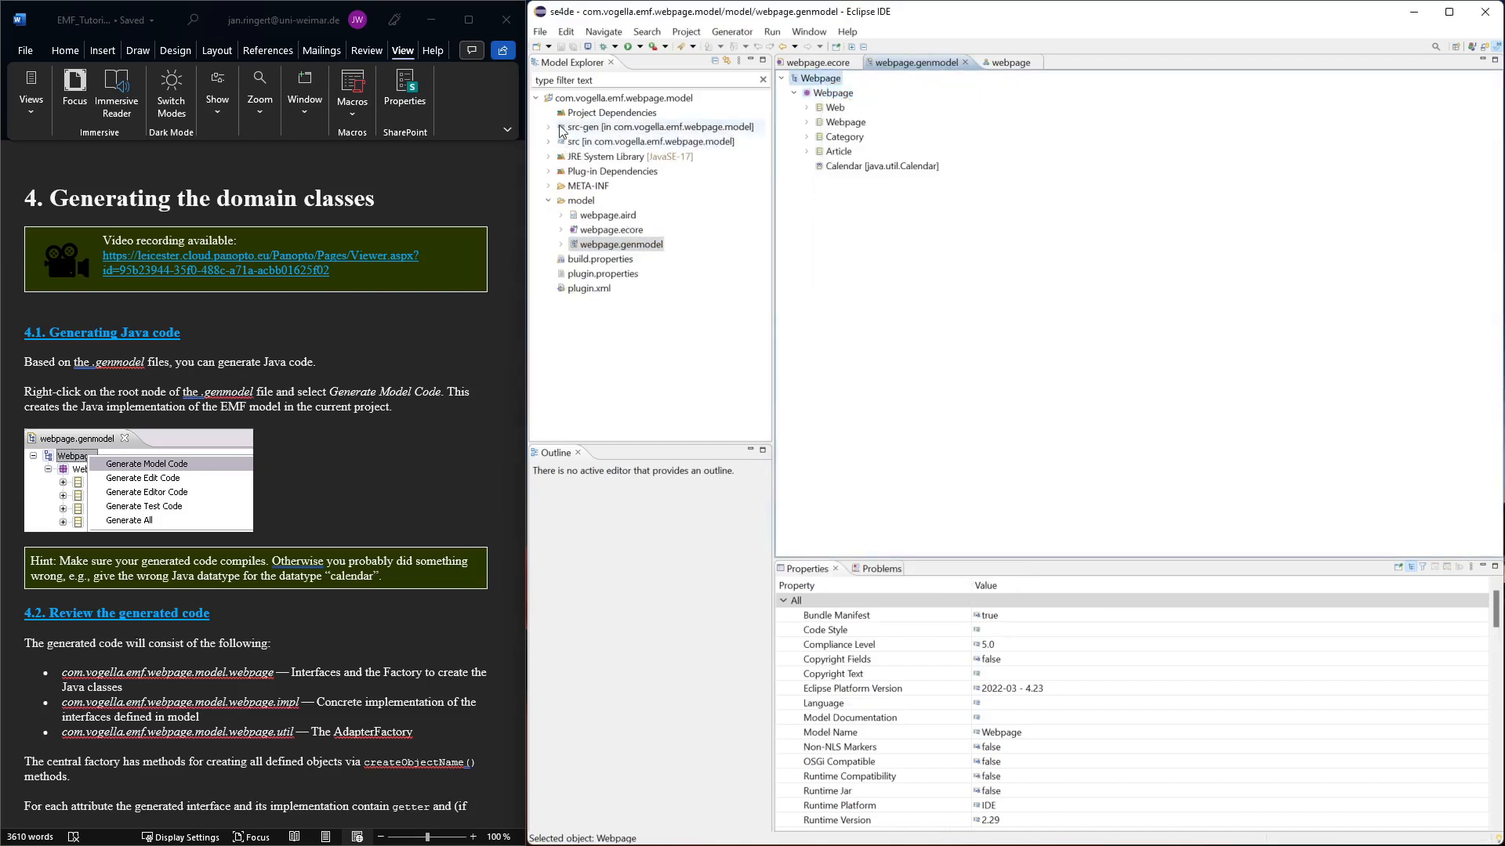
left_click(547, 127)
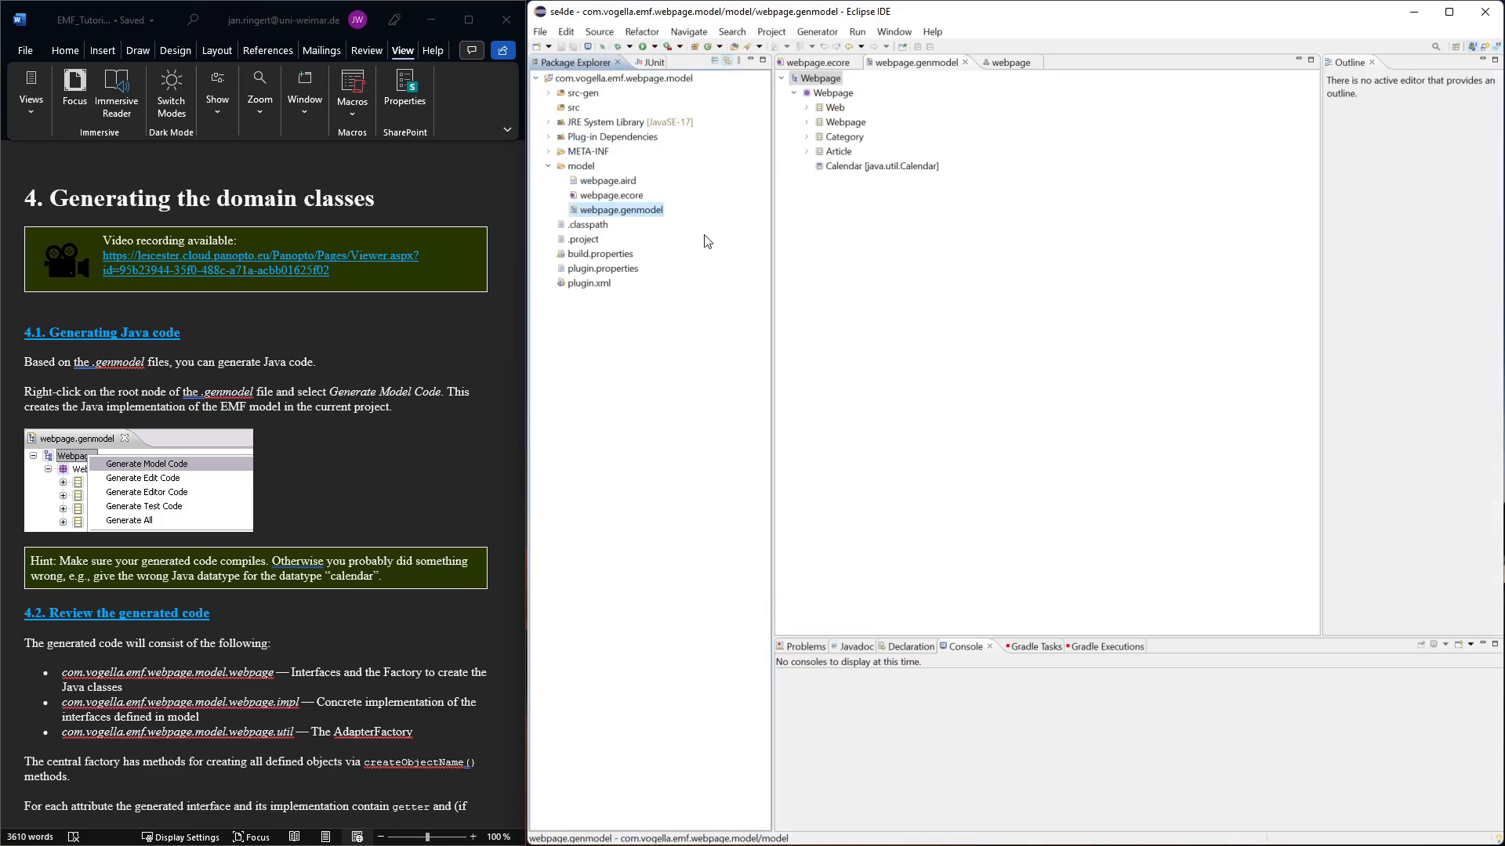
Step: Expand src-gen and its generated packages, then return to the webpage class diagram
left_click(548, 93)
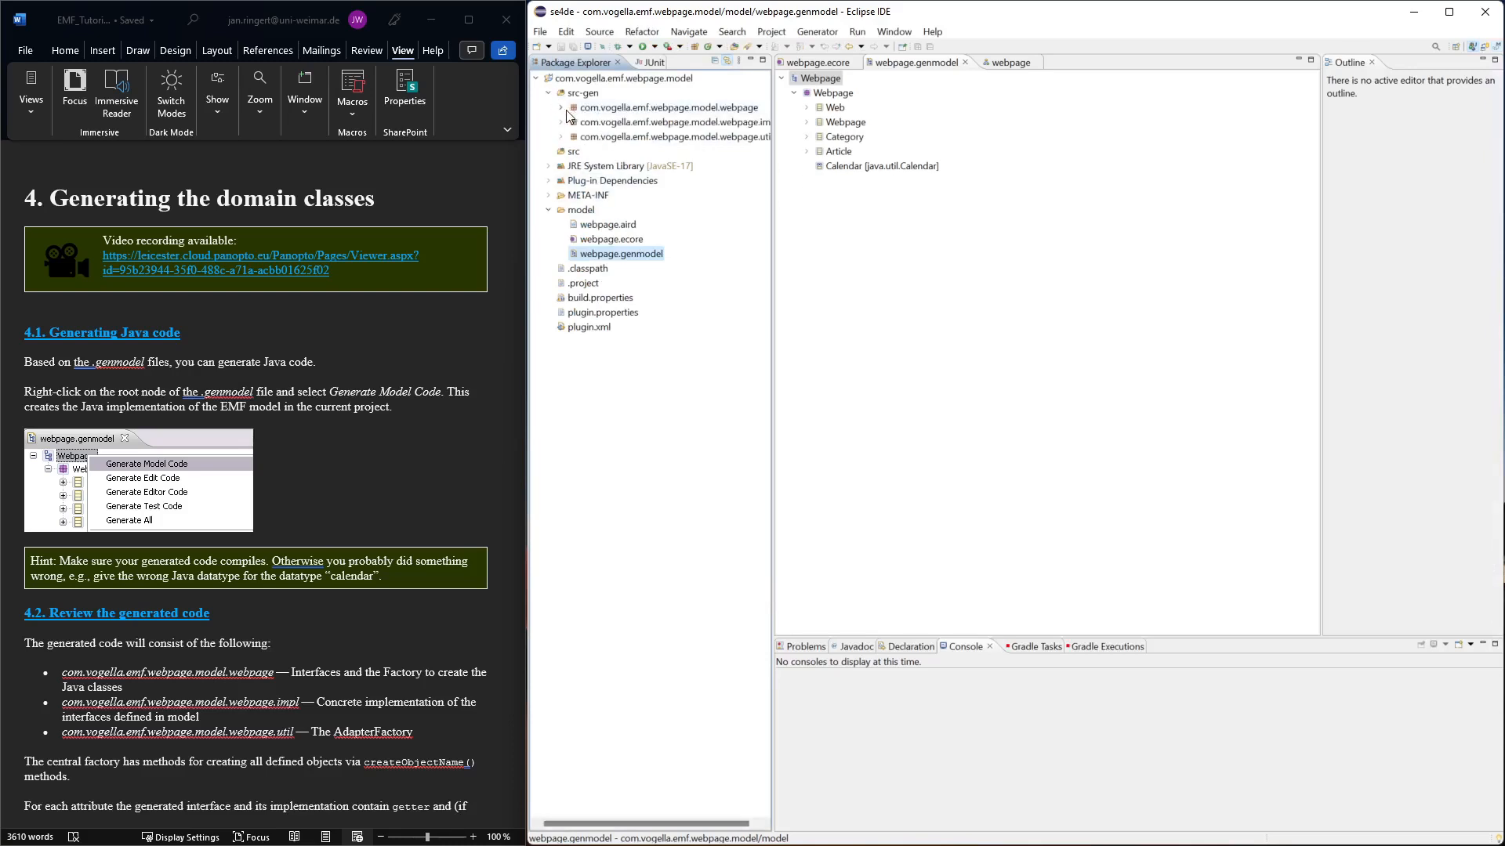
left_click(561, 107)
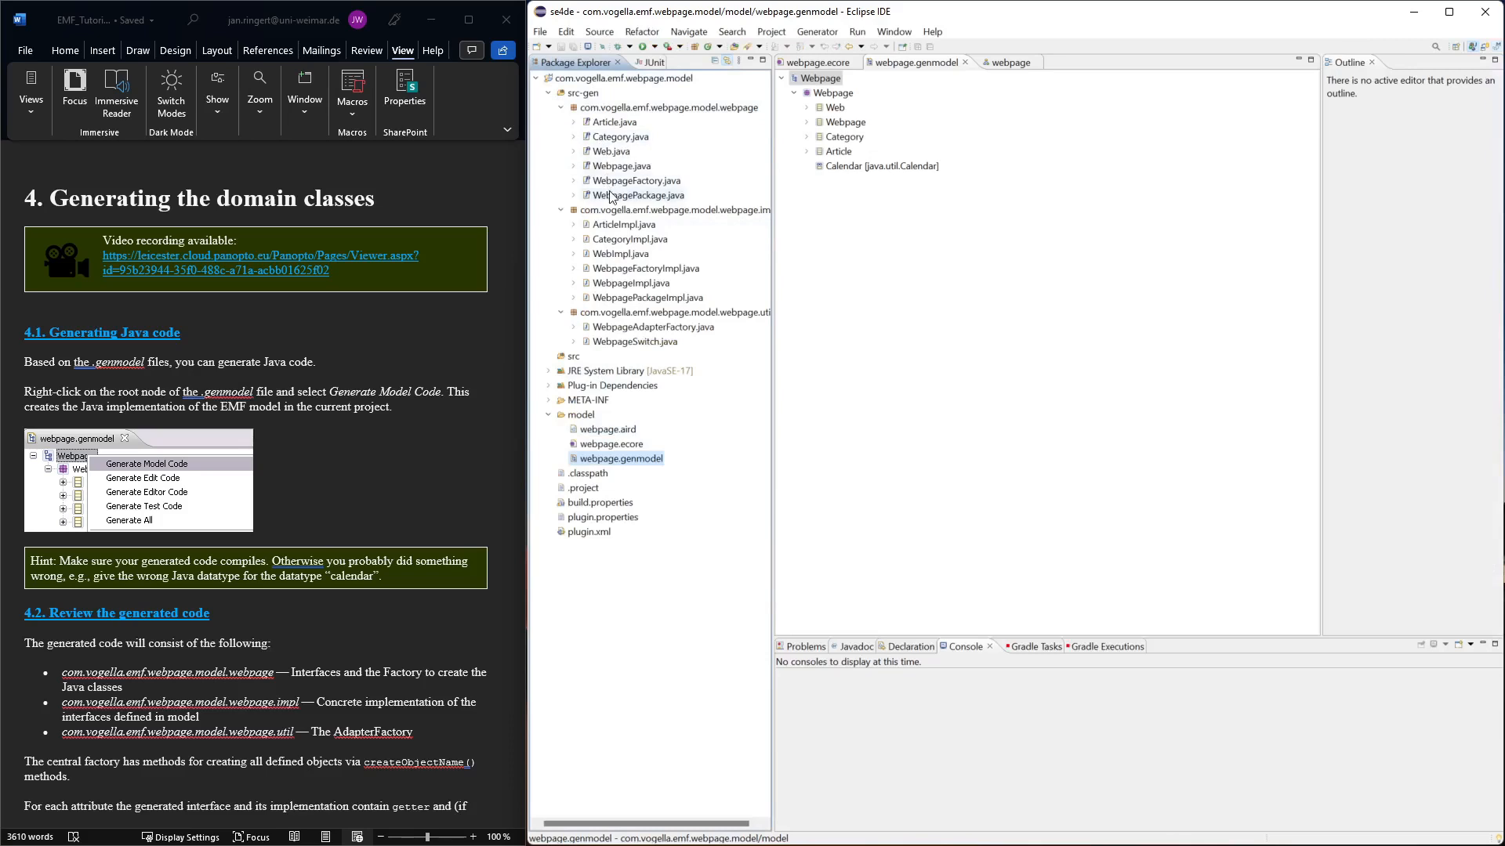
left_click(806, 107)
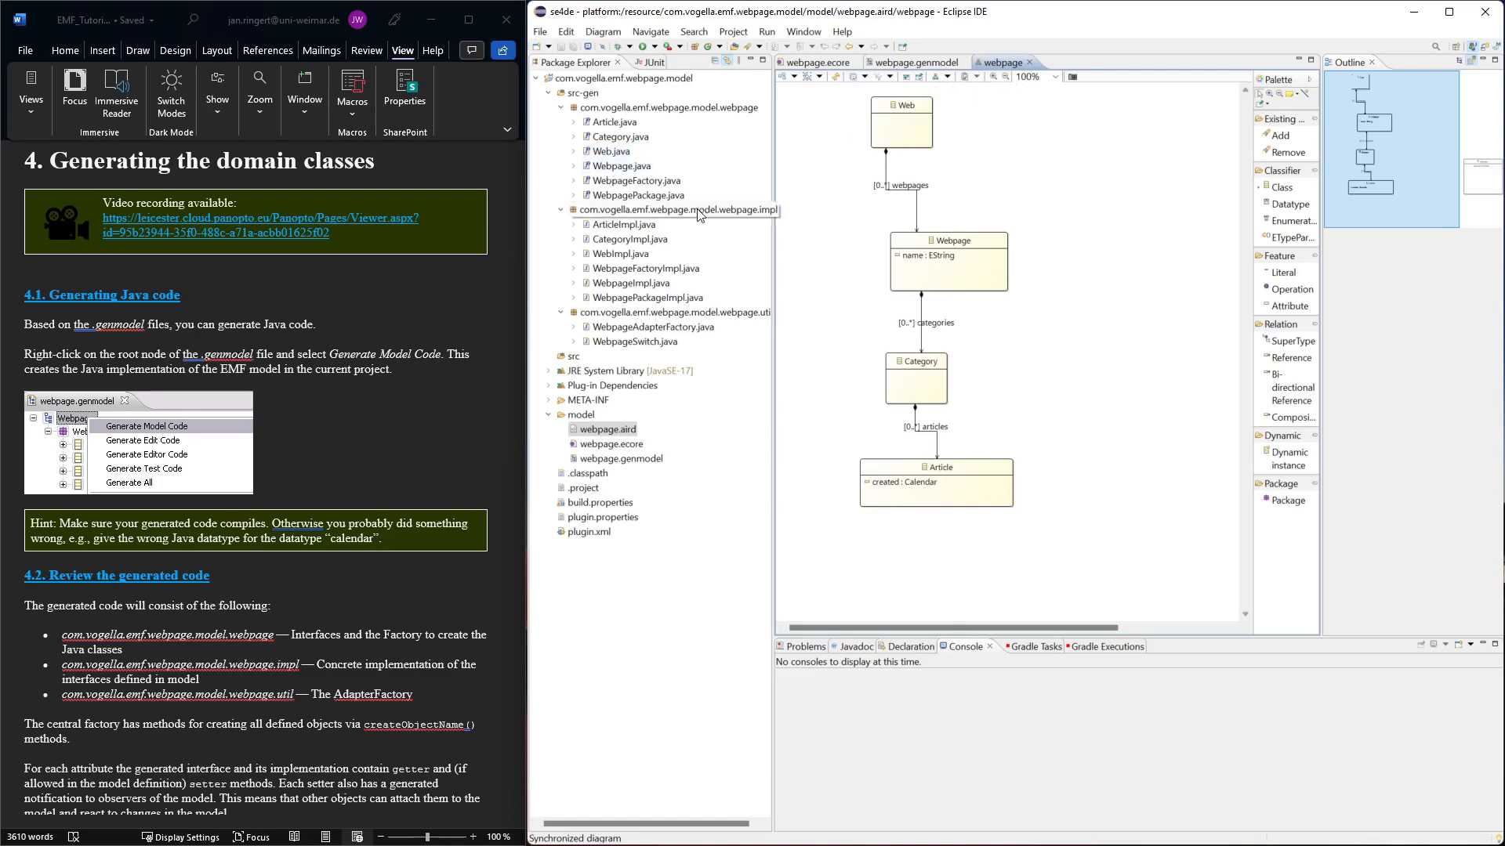
mouse_move(710, 215)
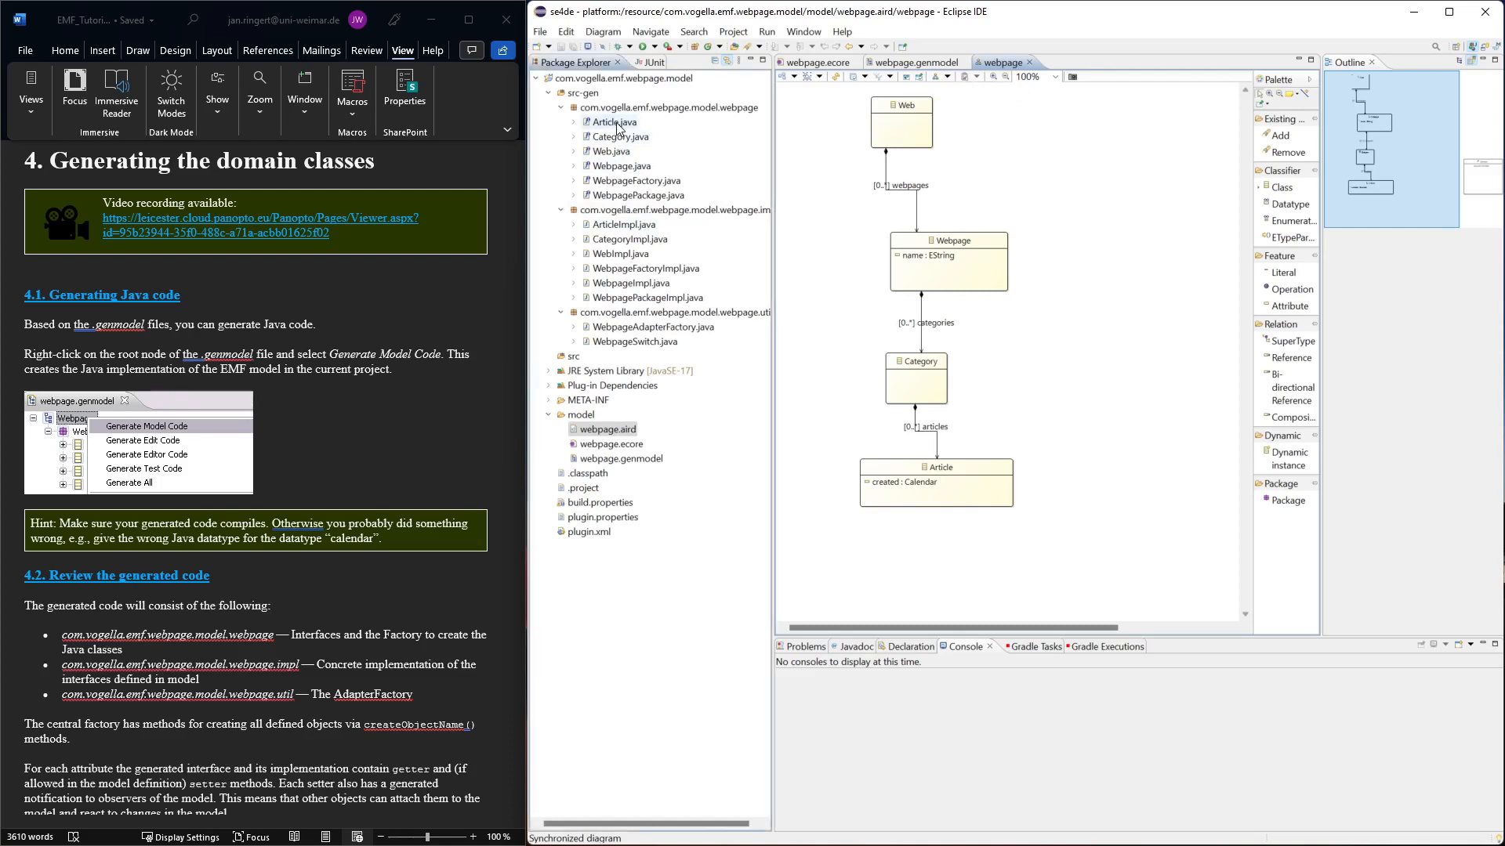
Step: Open the generated Article.java interface from the src-gen model package
double_click(612, 122)
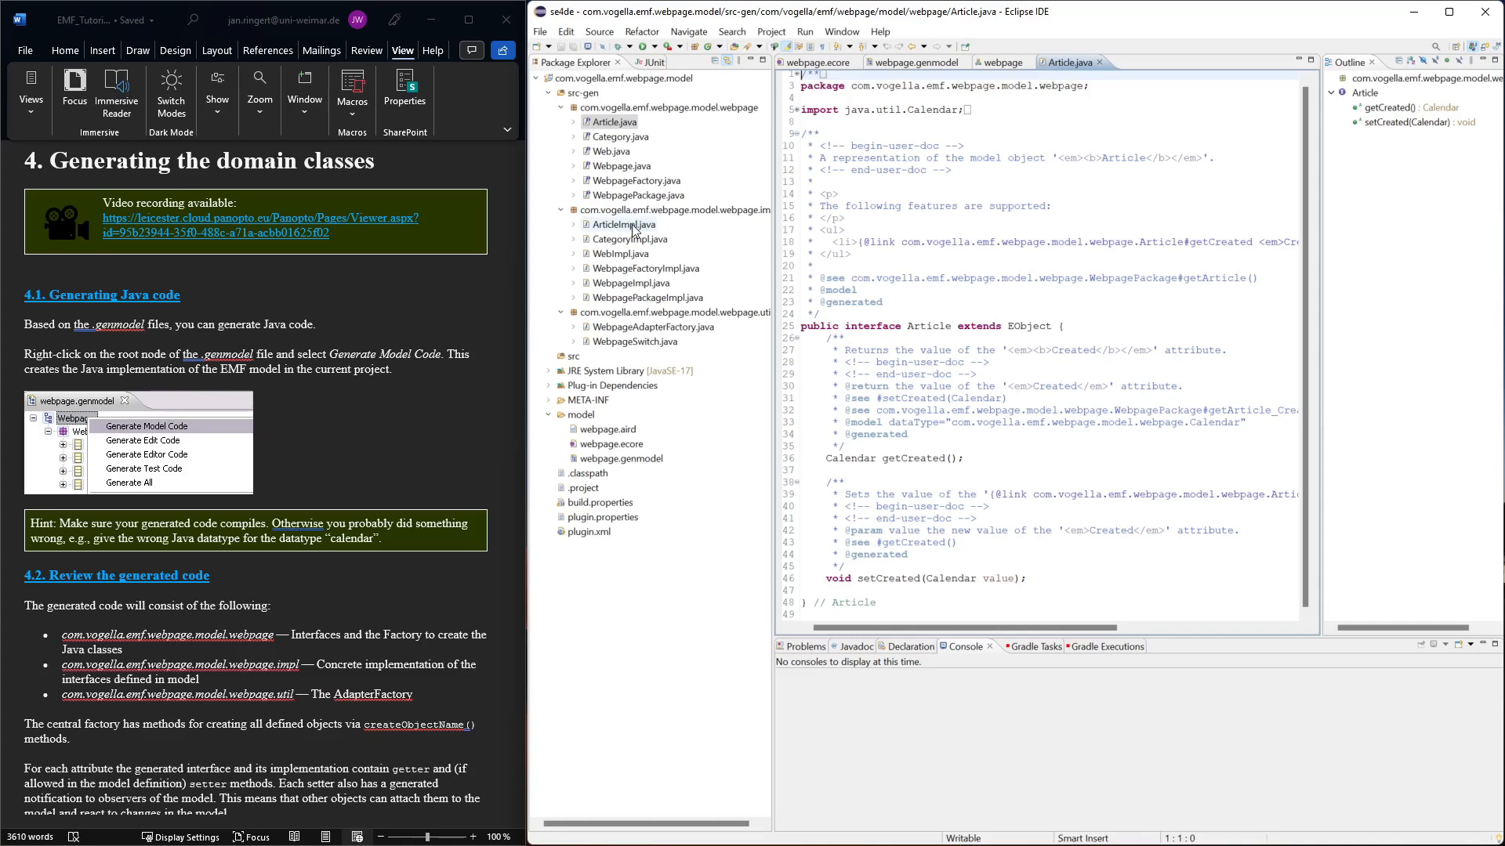
Step: Open ArticleImpl.java, highlight the created field, and inspect getCreated and setCreated via Outline
double_click(625, 223)
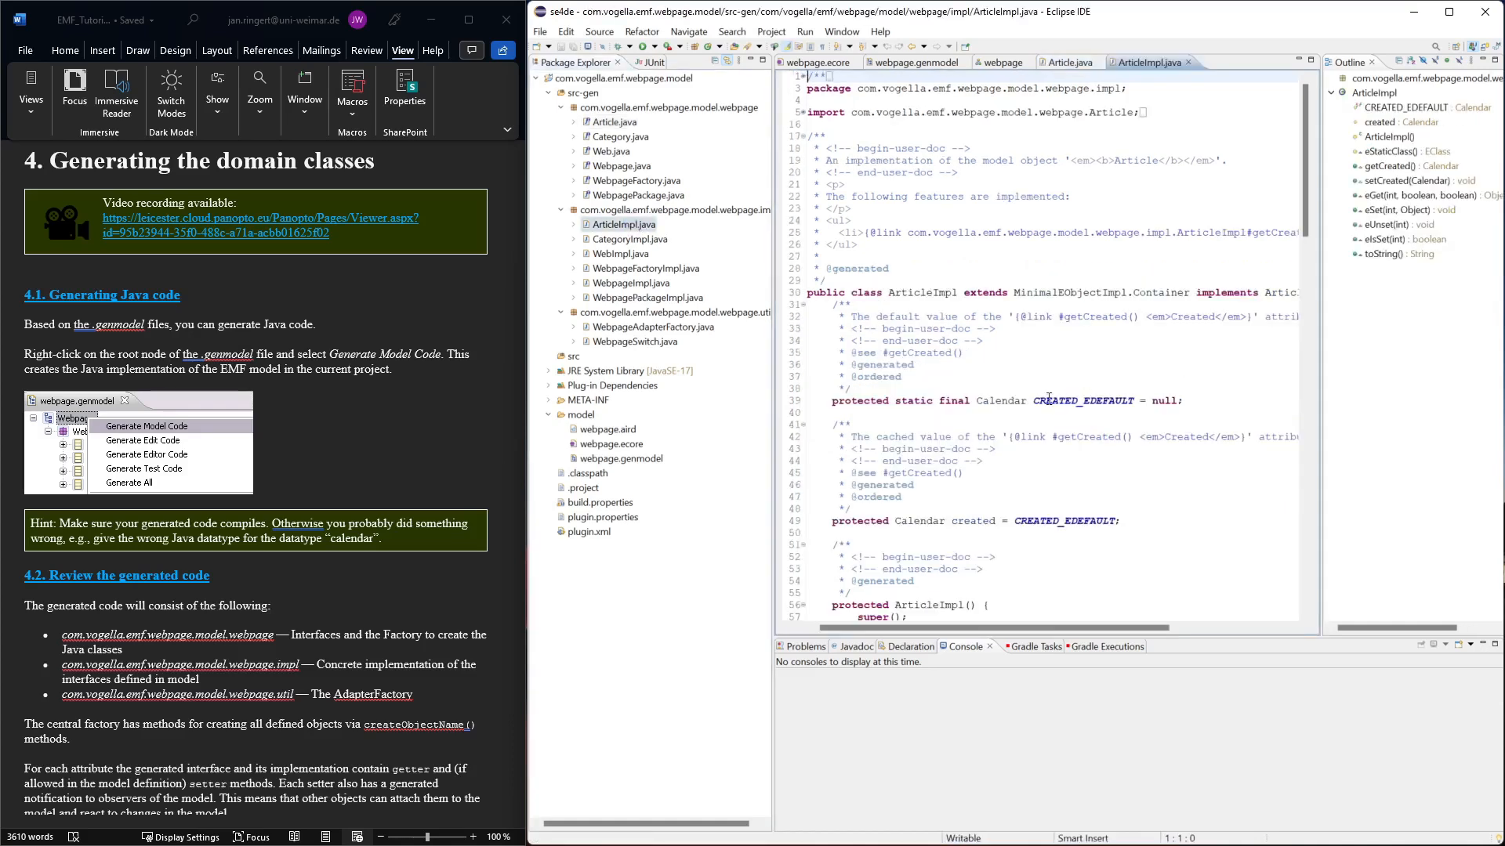
scroll("down", 3)
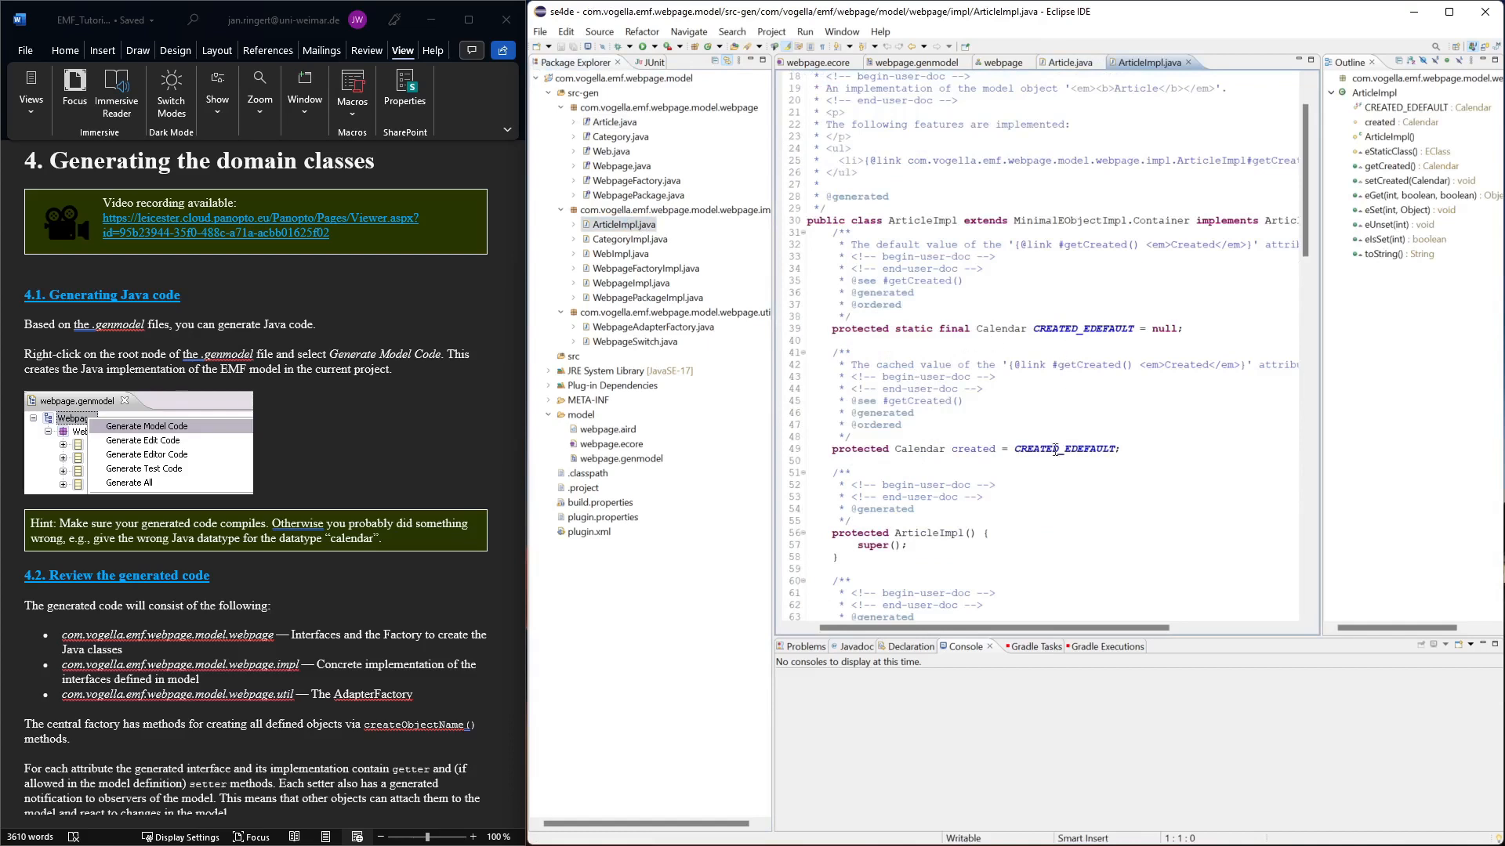
double_click(973, 341)
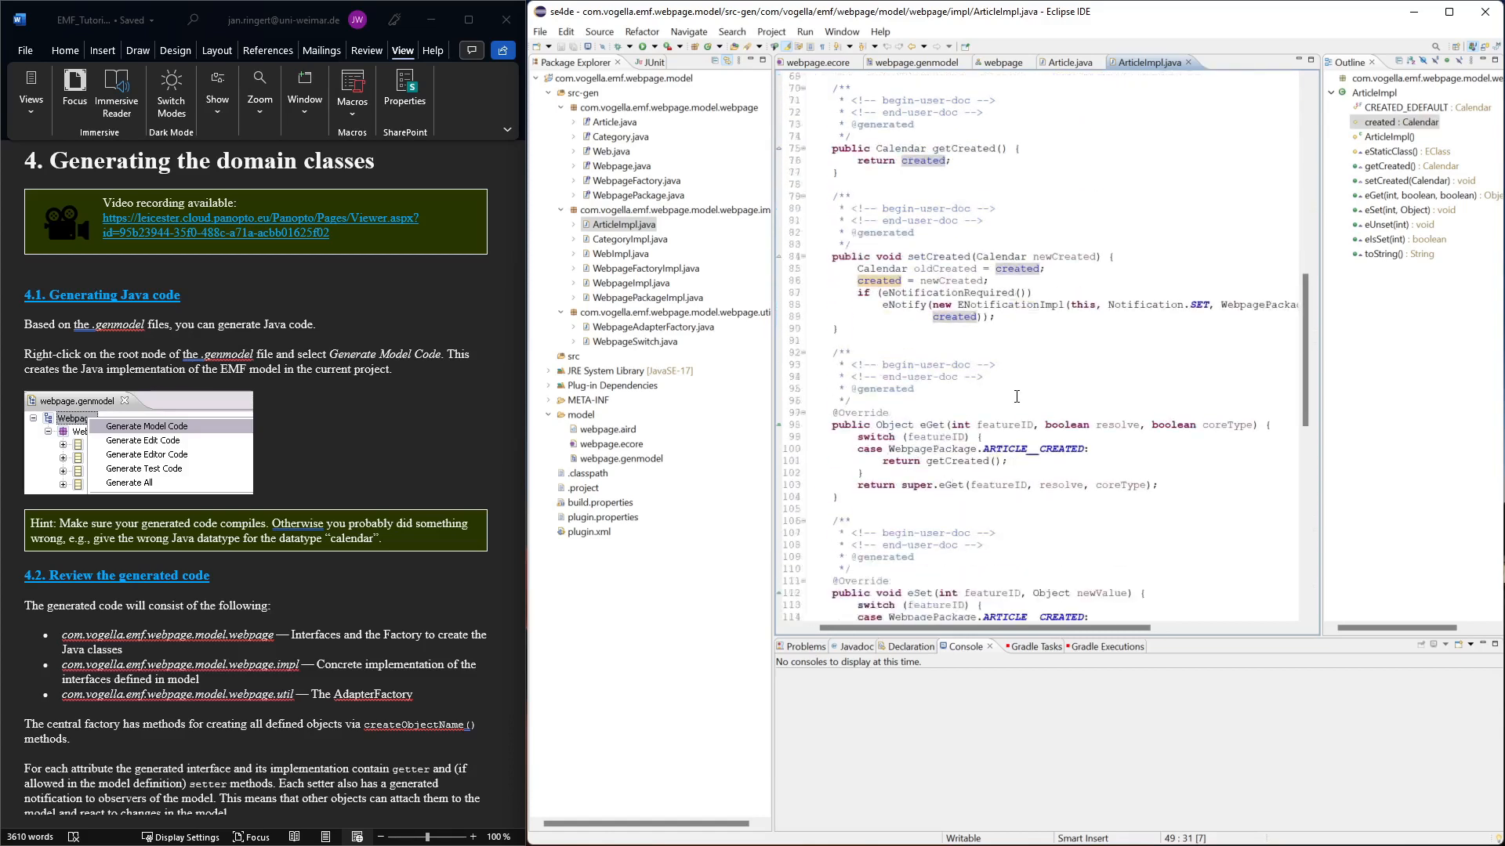
scroll("down", 3)
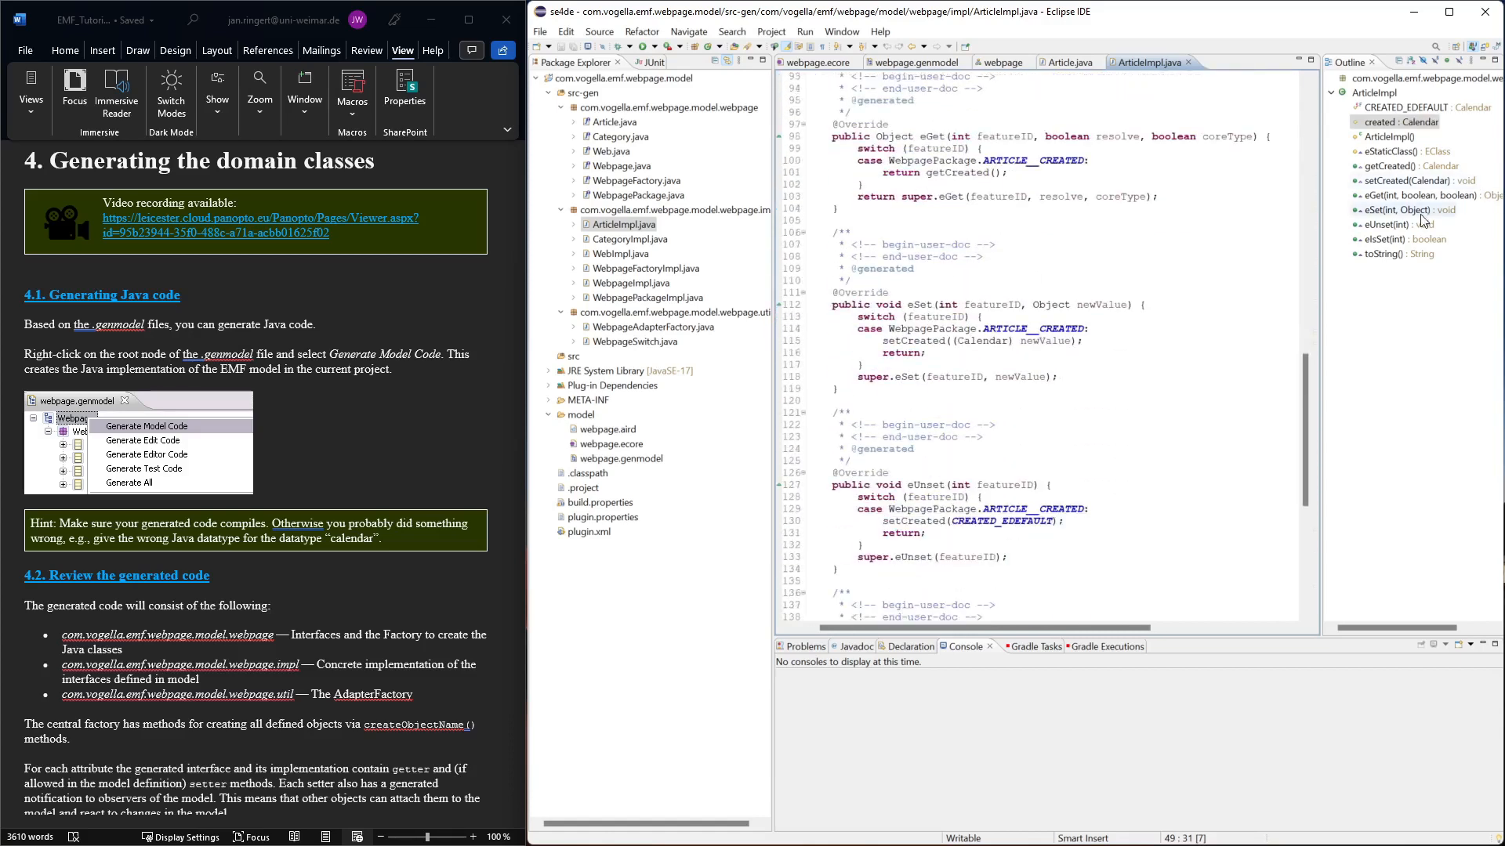
left_click(1390, 166)
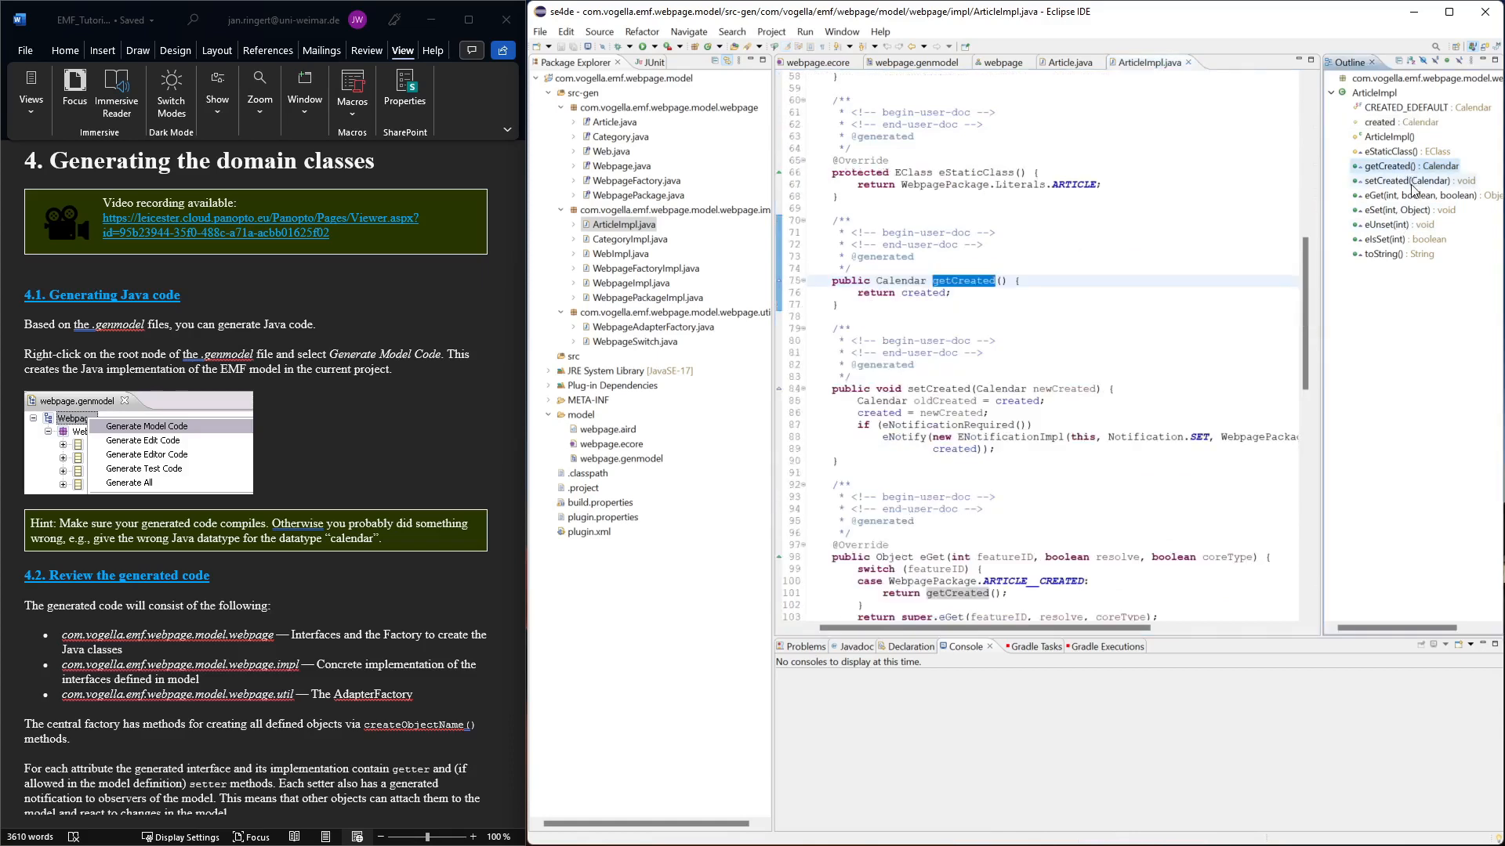
left_click(1419, 180)
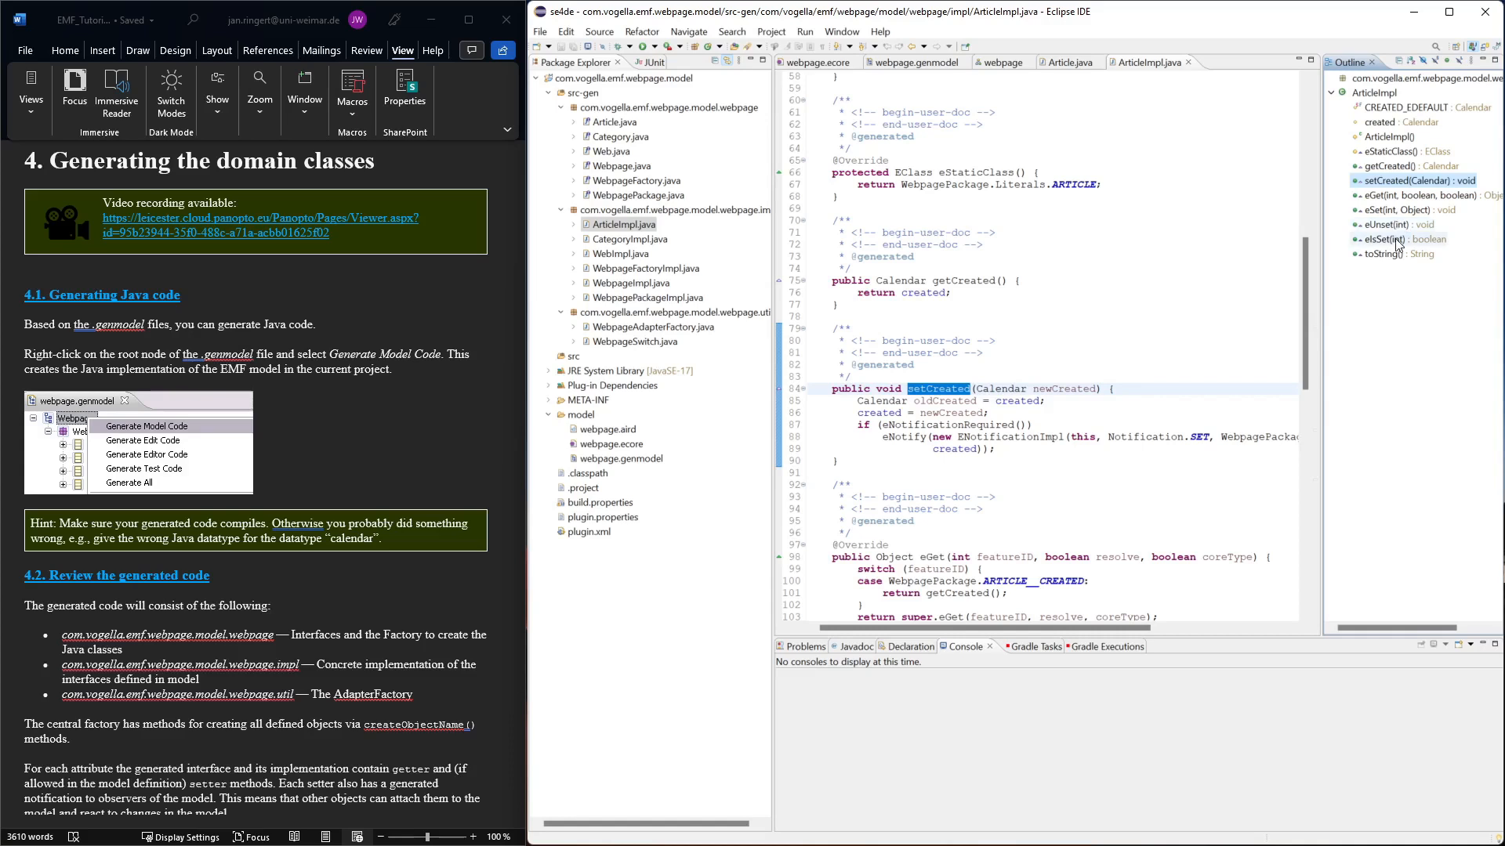
mouse_move(1381, 165)
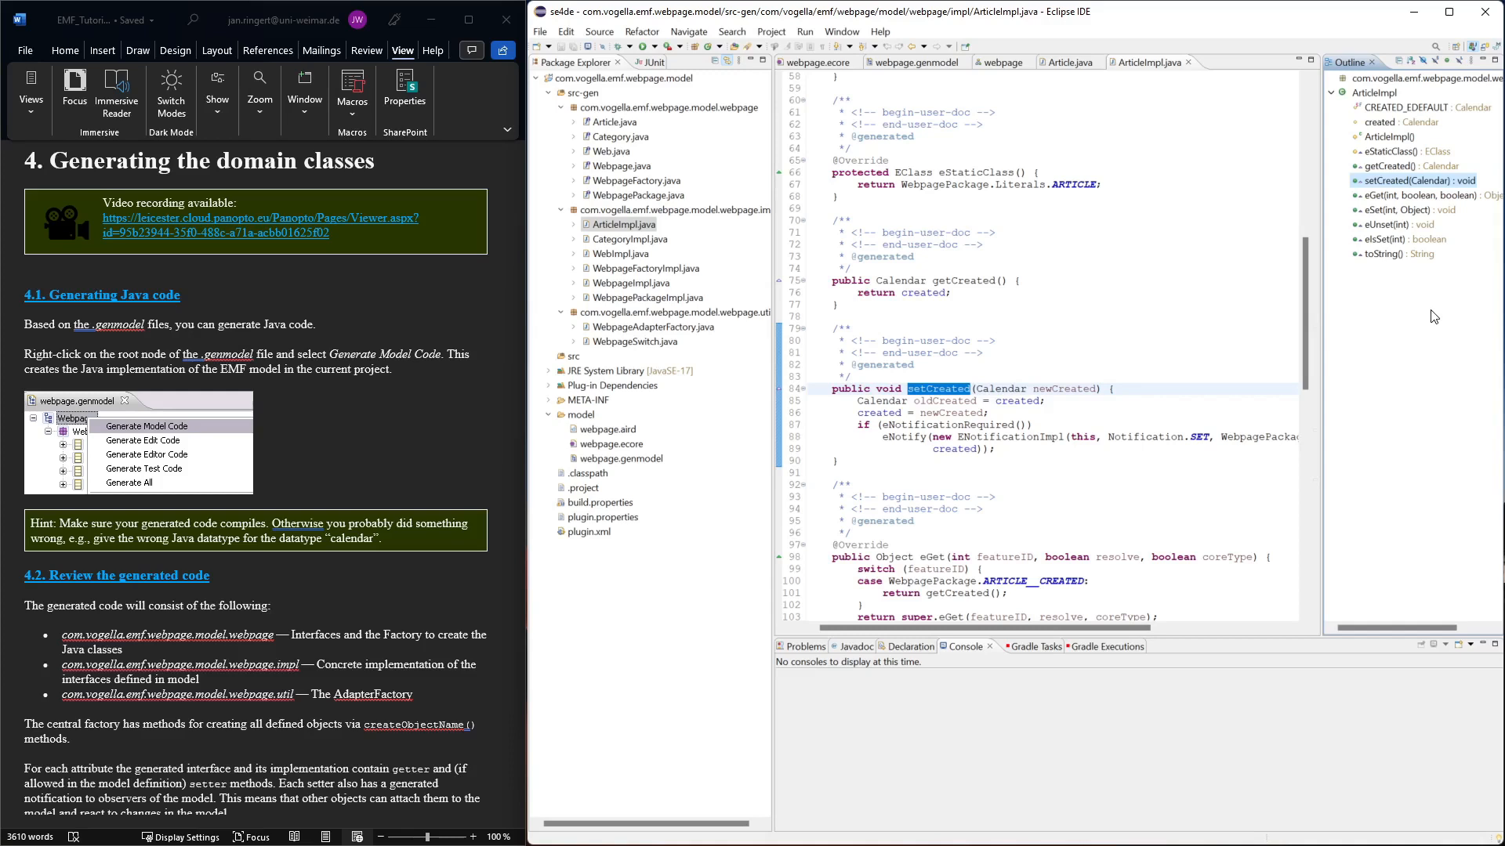
mouse_move(320, 709)
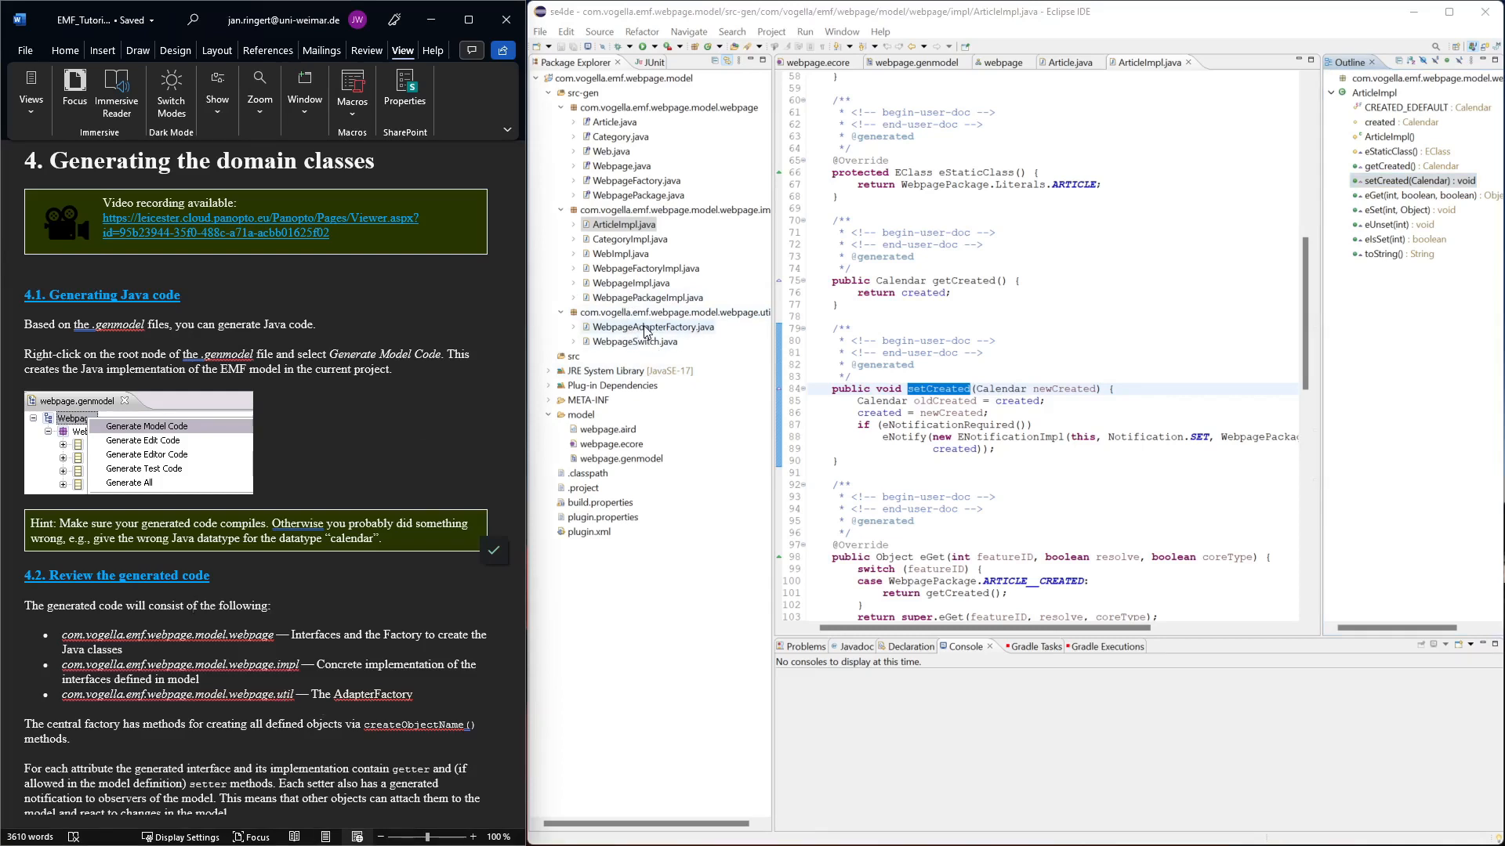
mouse_move(633, 257)
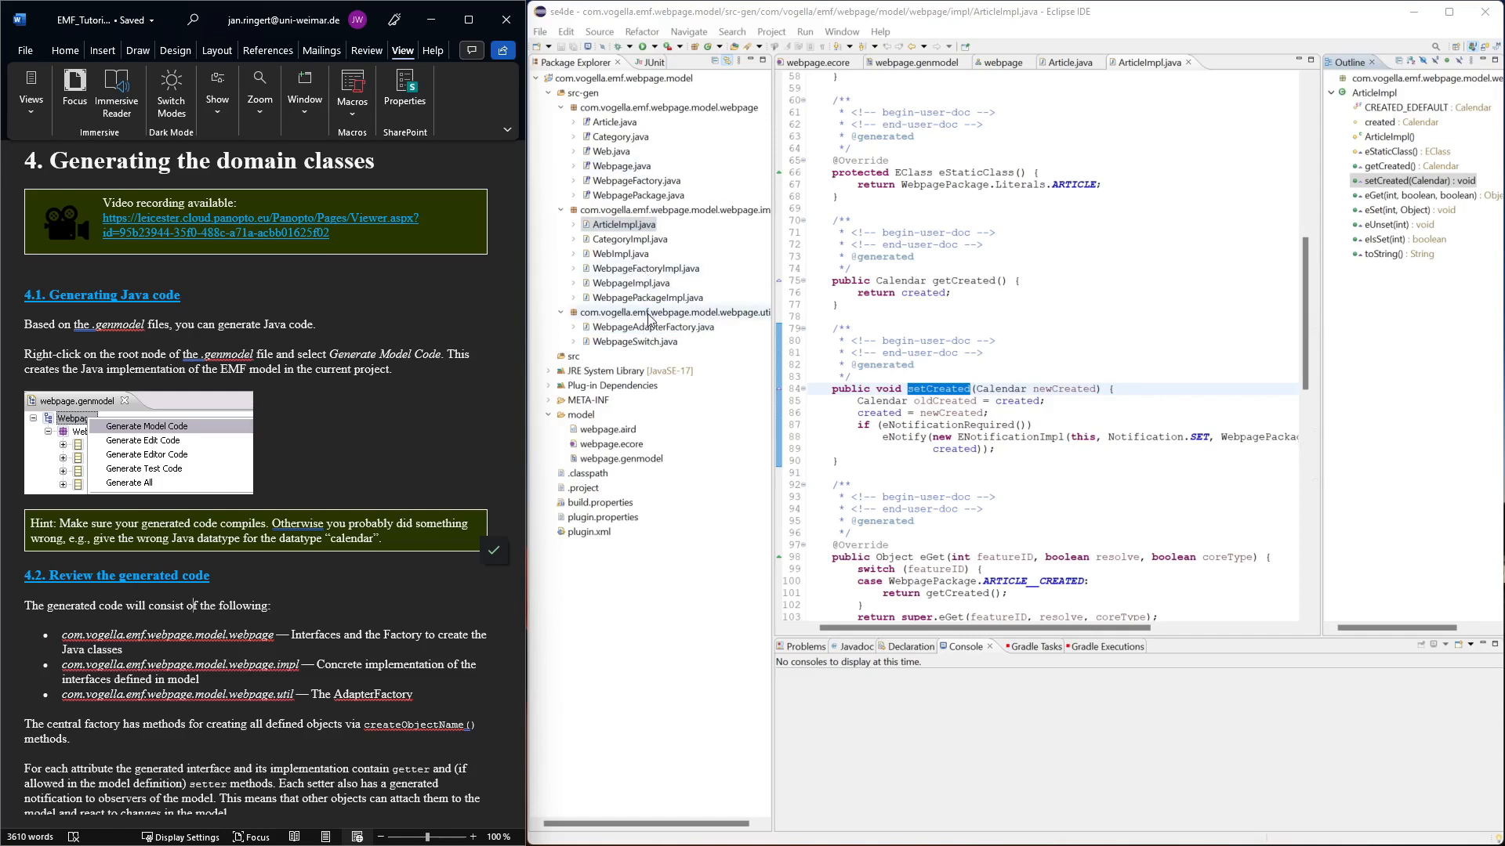
Step: Scroll the tutorial down to its 'Updating the model' section
scroll("down", 3)
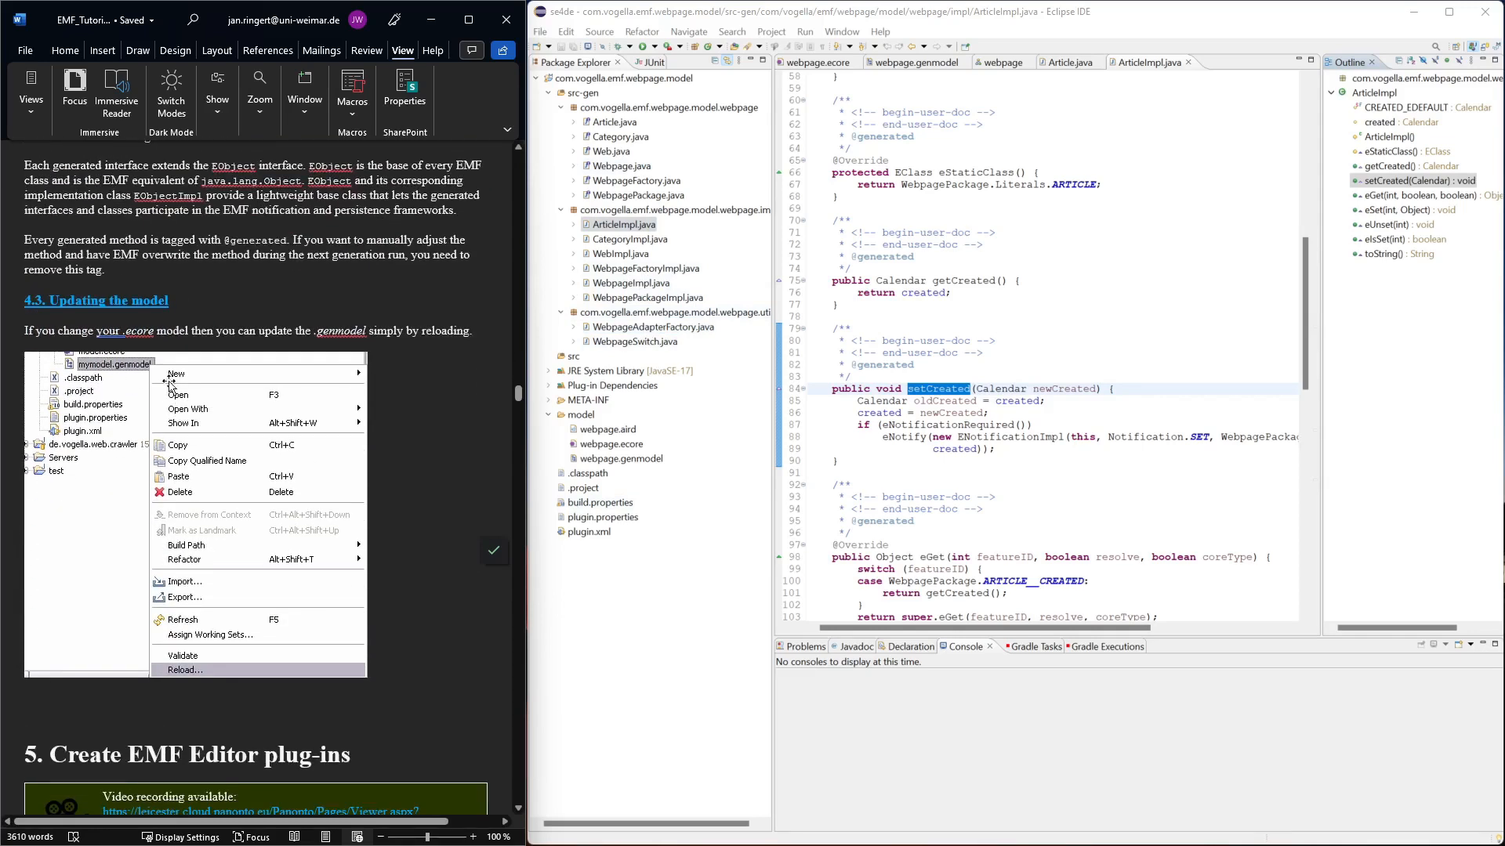
mouse_move(817, 63)
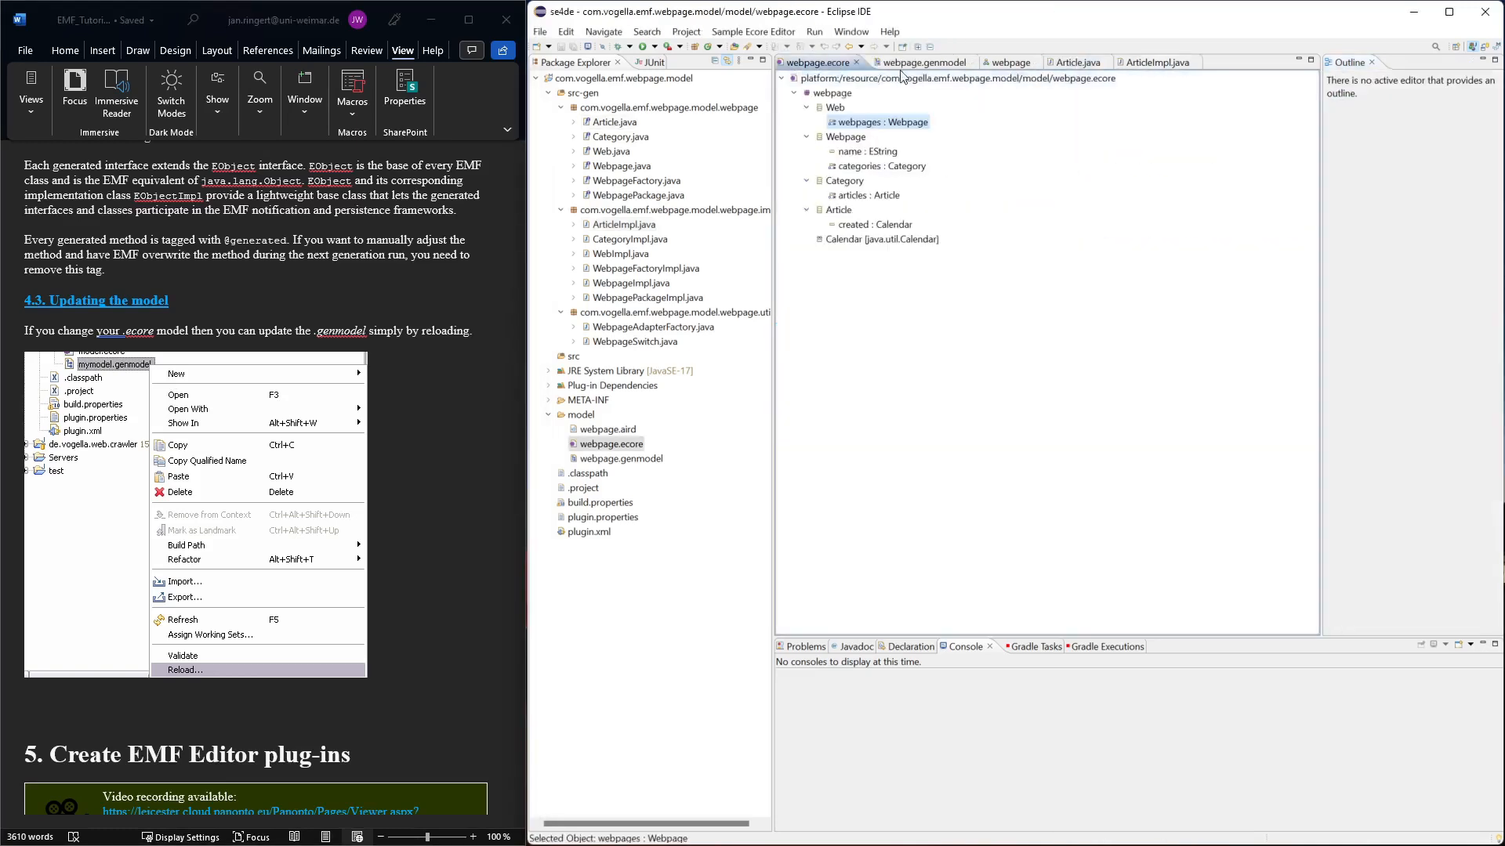
Step: Bring the webpage.aird class diagram tab to the front
left_click(919, 63)
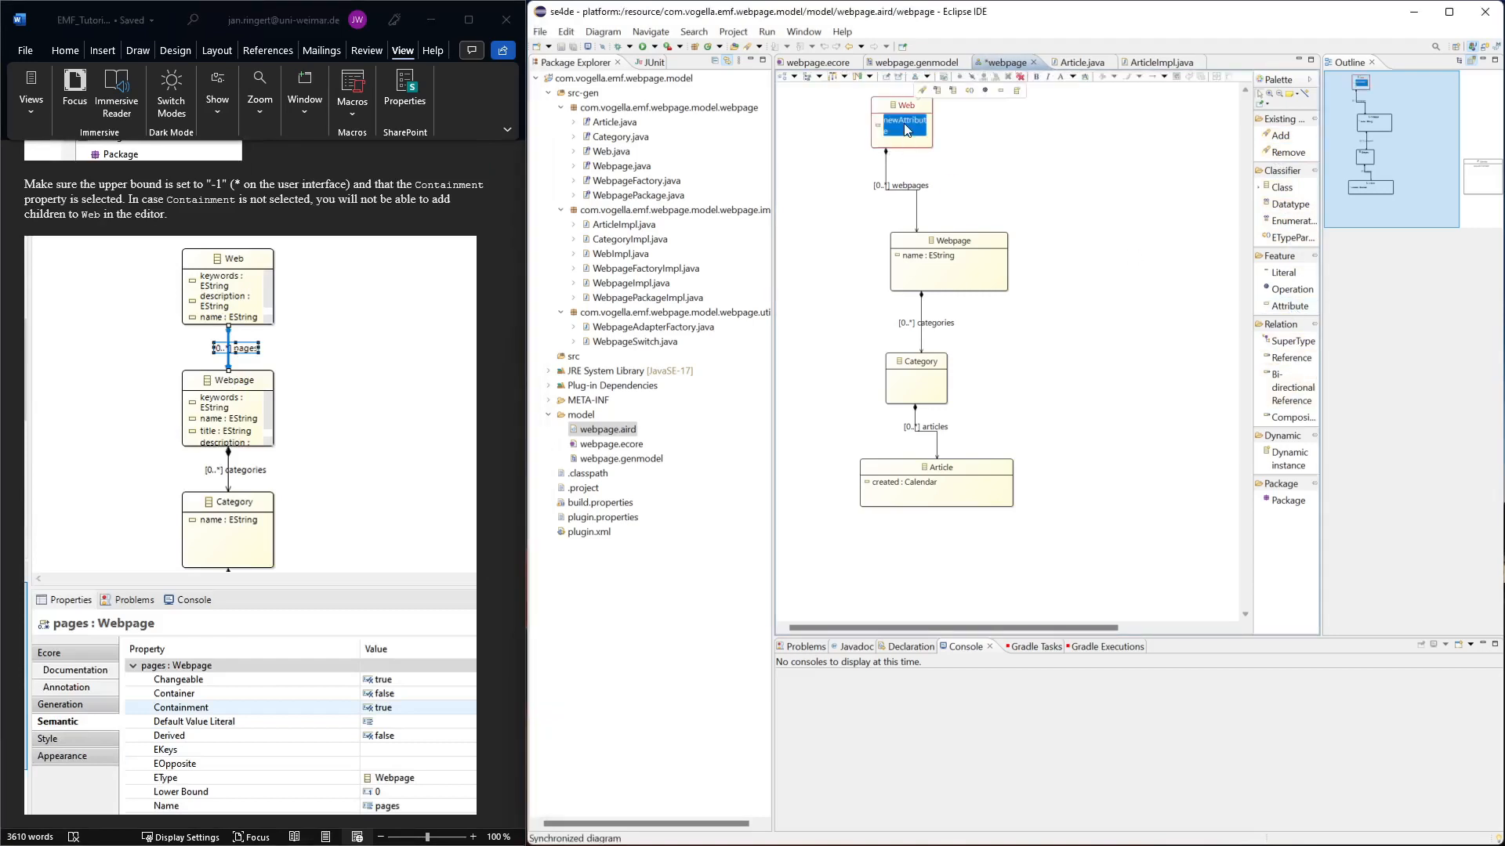
Step: Name the Web class's new attribute 'keywords' and give it type EString
double_click(900, 120)
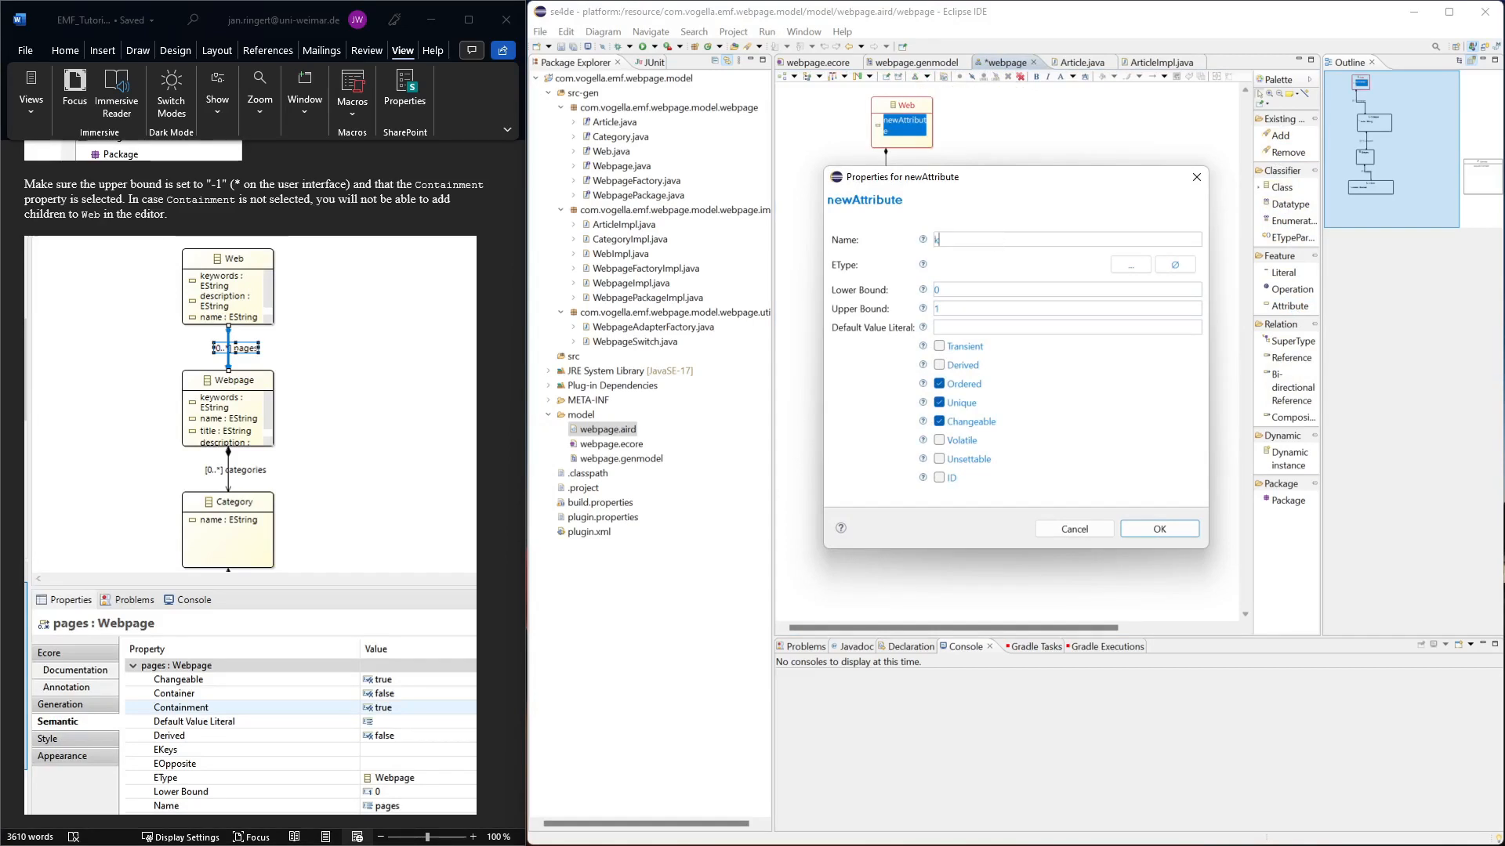
type("keyc")
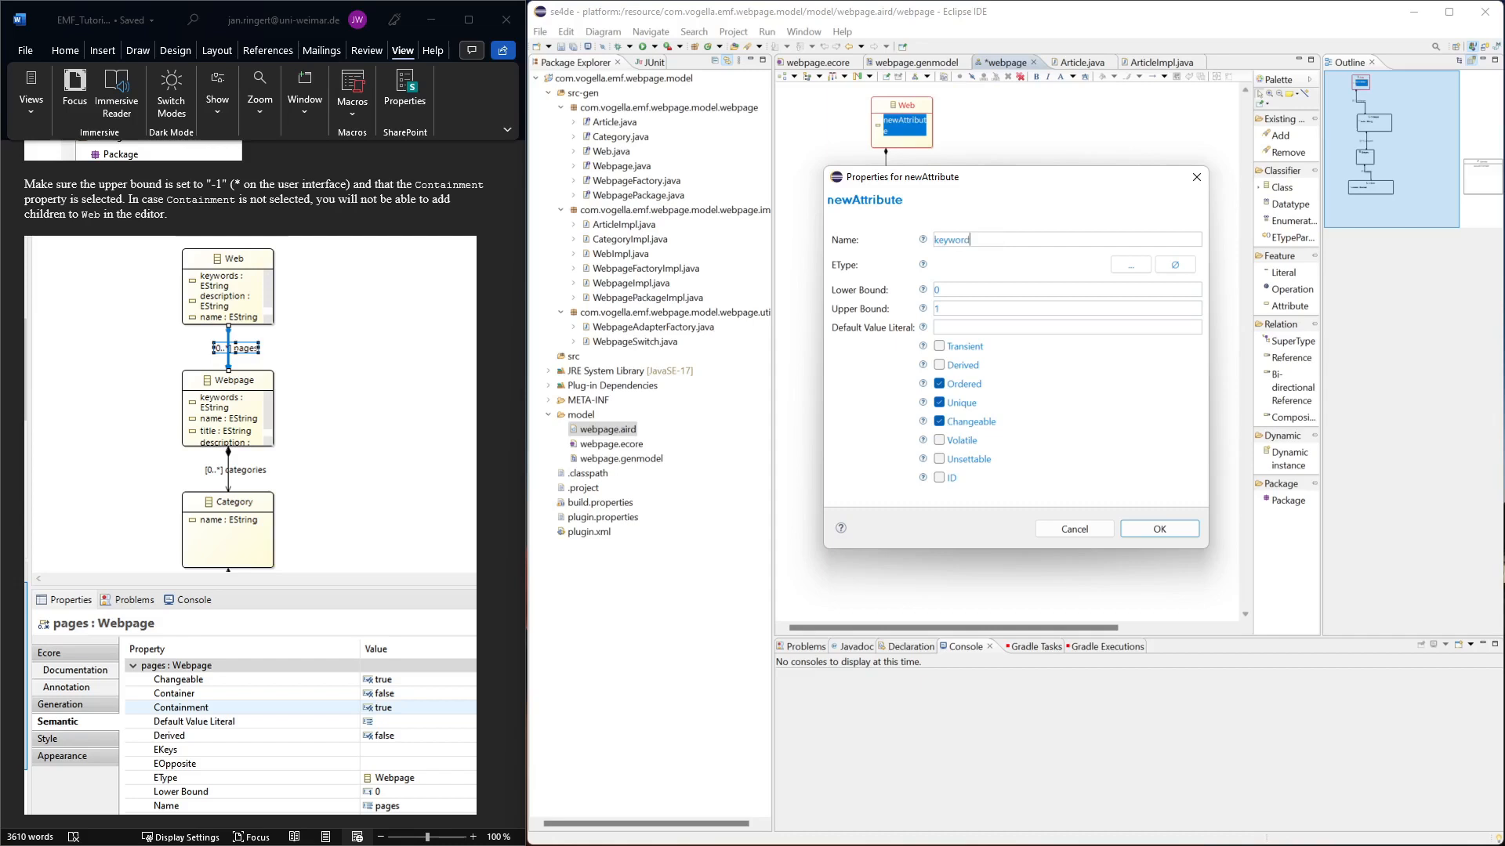
left_click(1130, 265)
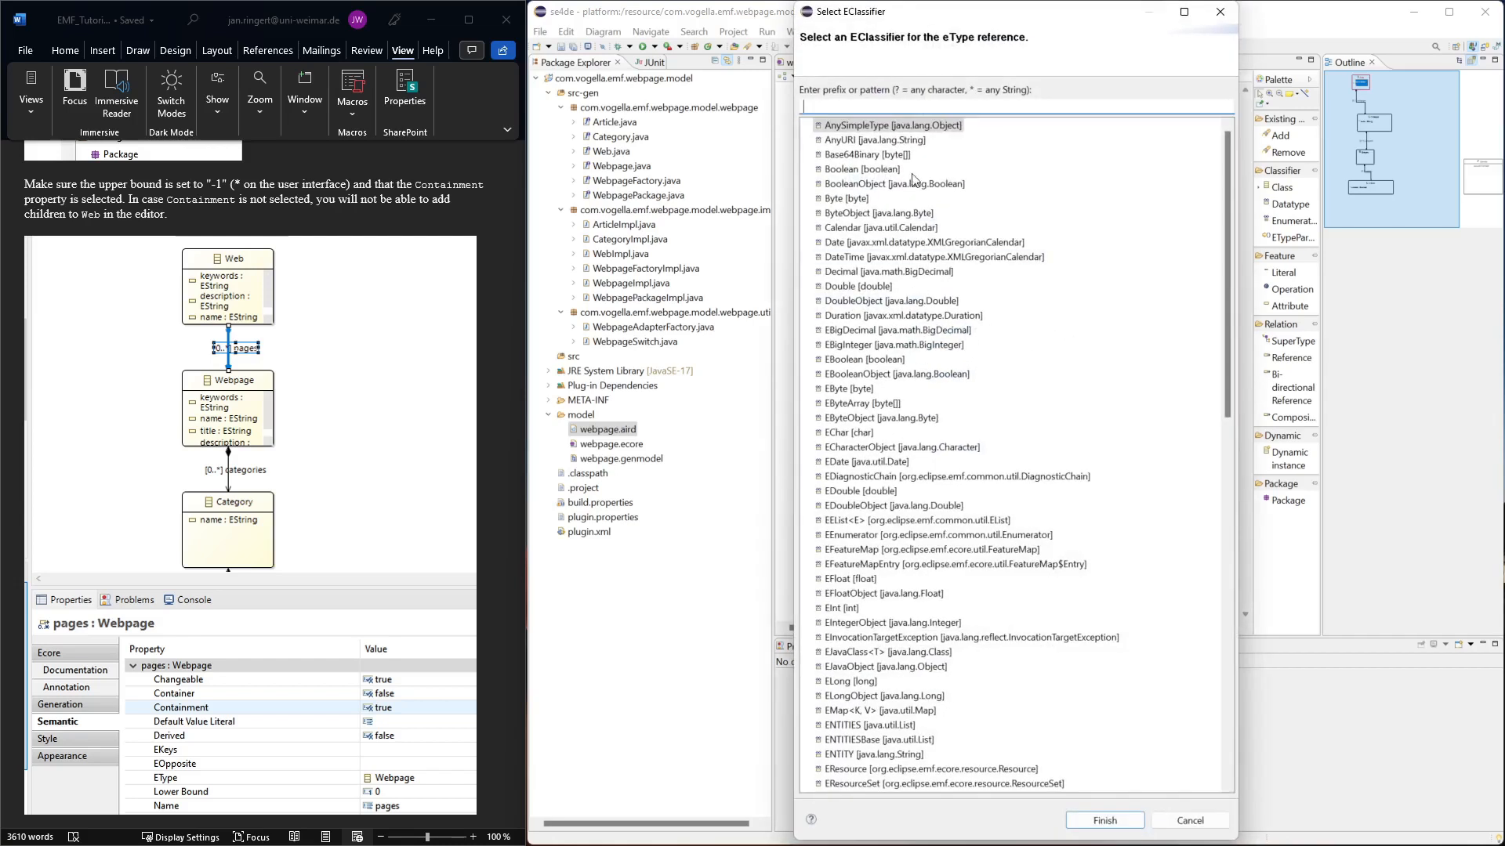
type("ESt")
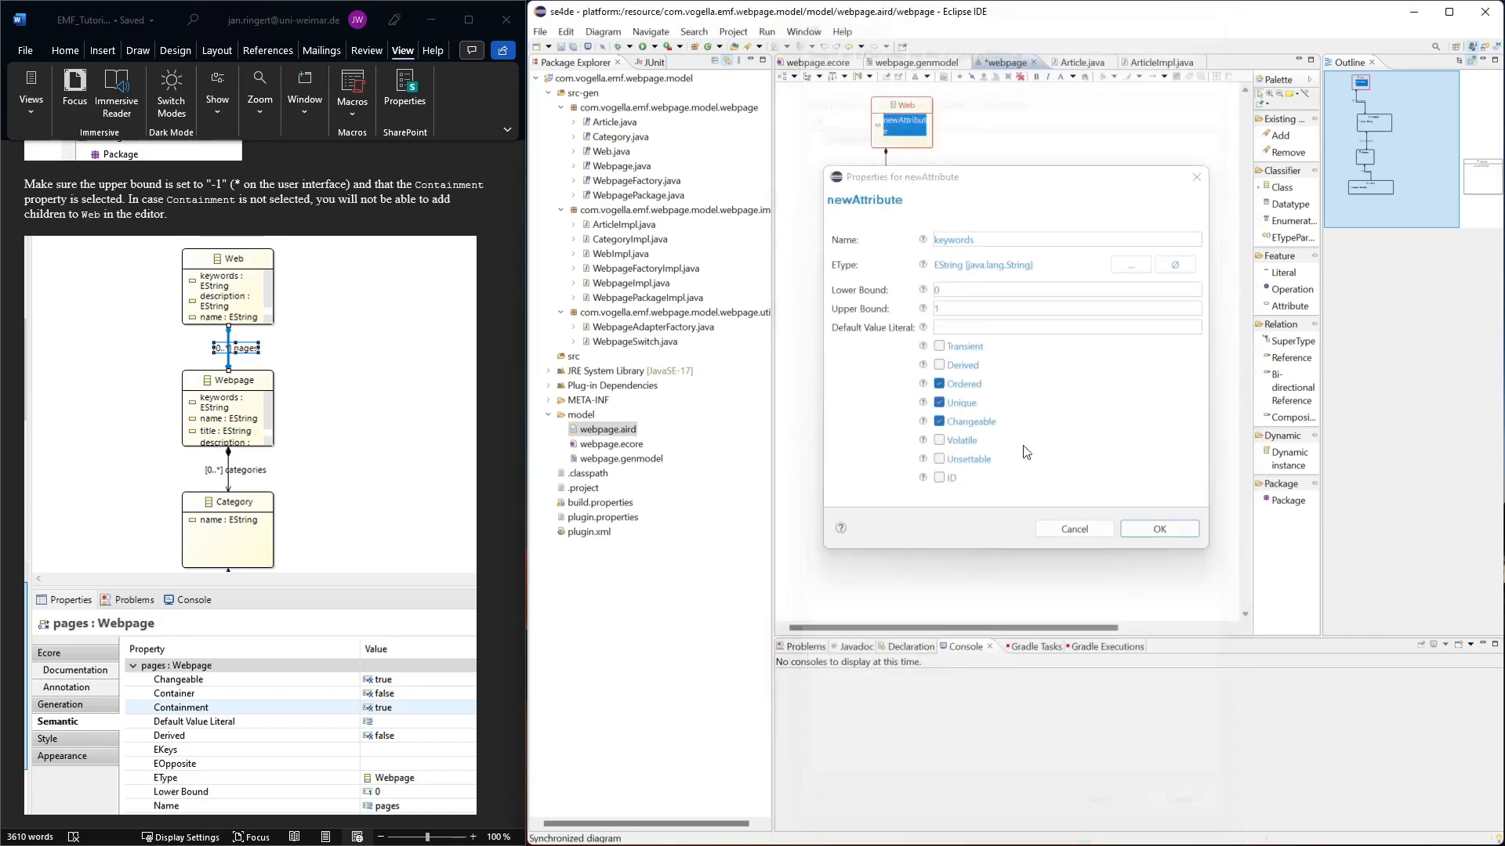
left_click(1159, 529)
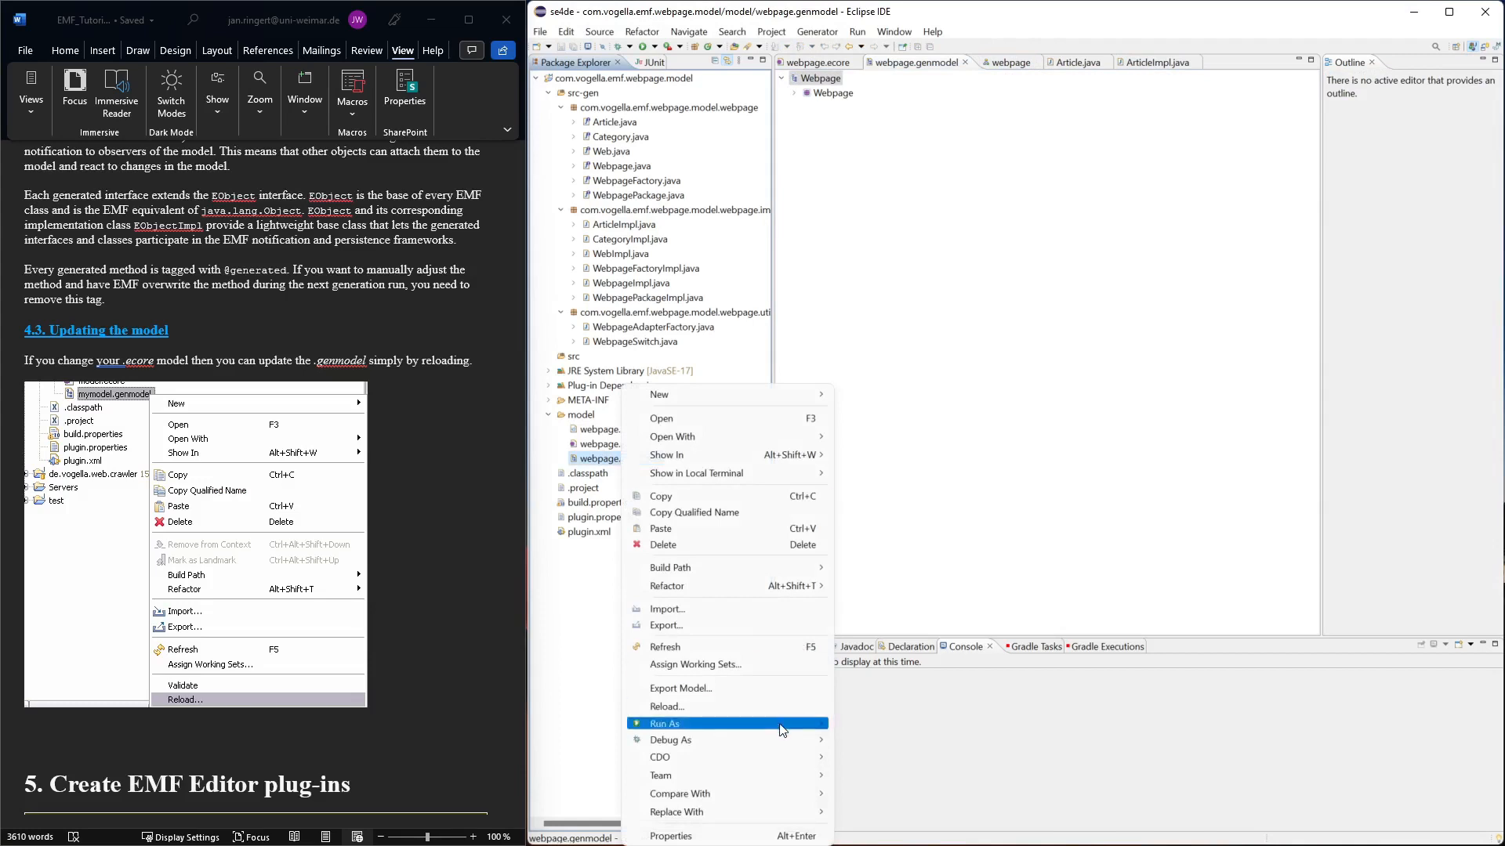
Step: Reload webpage.genmodel using the Ecore model importer
left_click(666, 706)
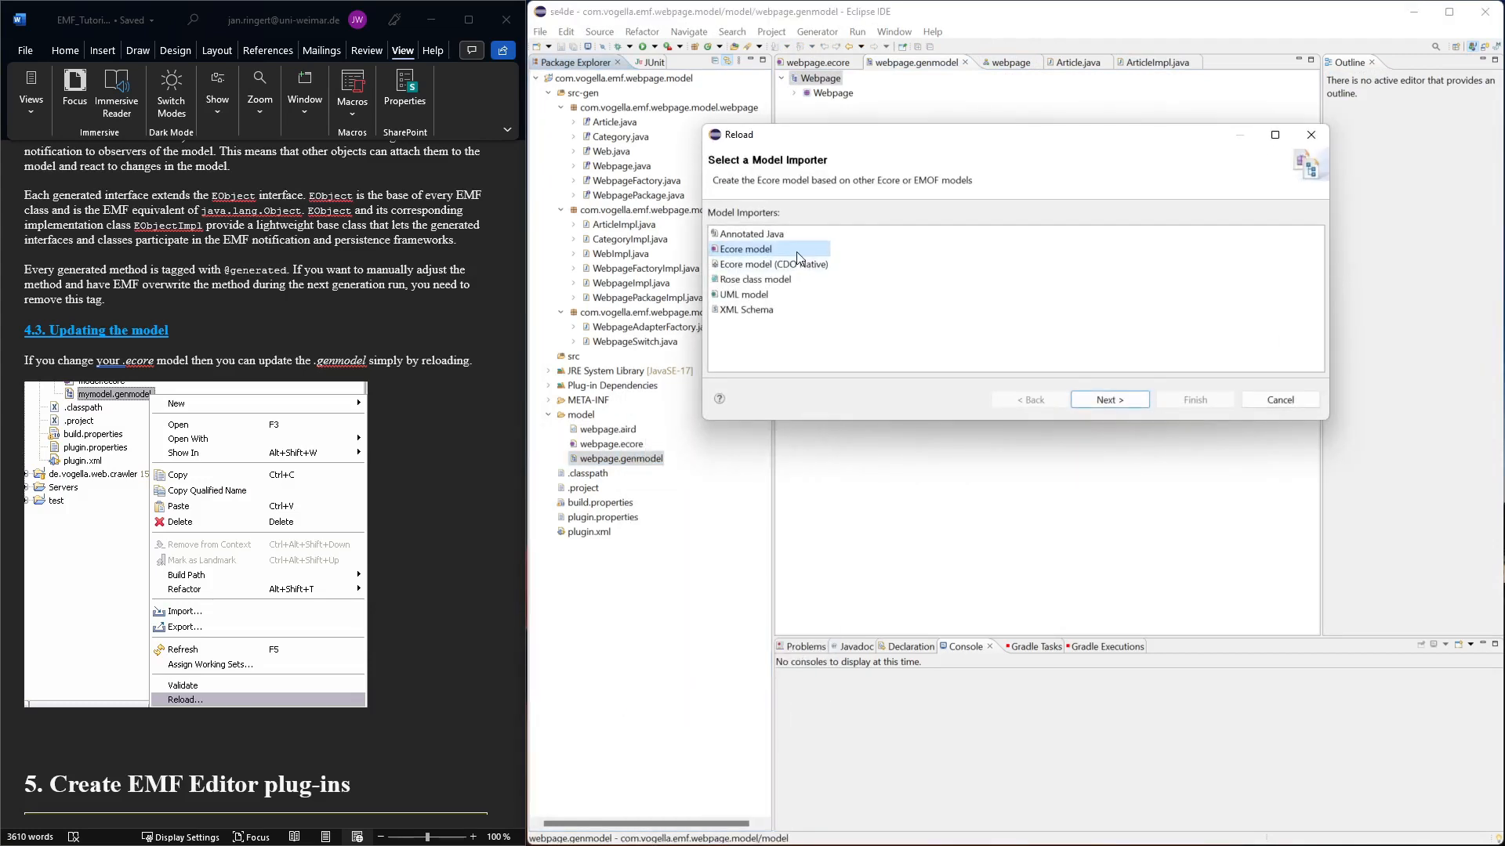
mouse_move(801, 256)
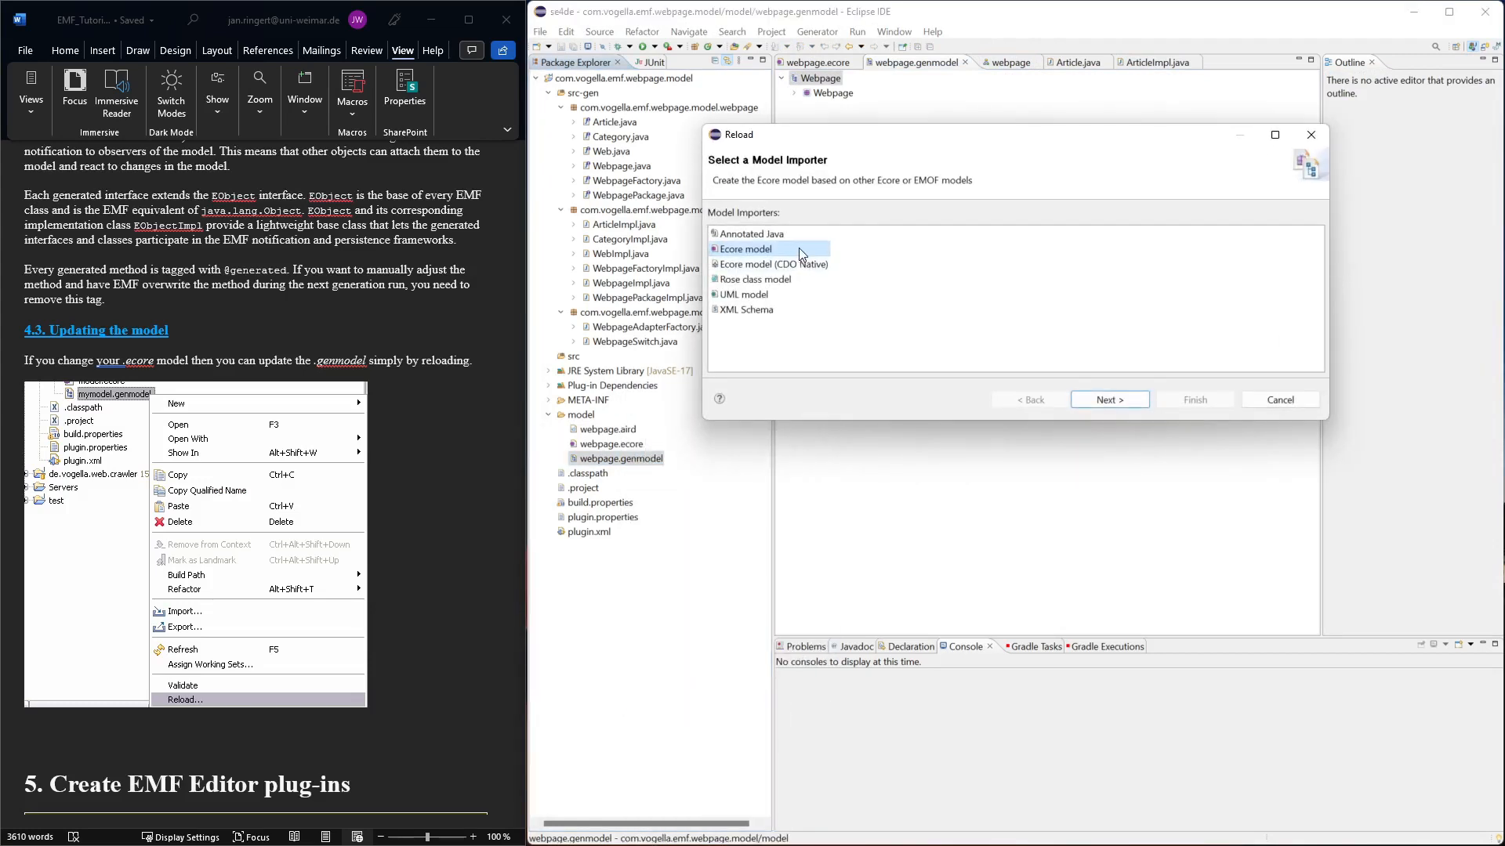
left_click(1108, 399)
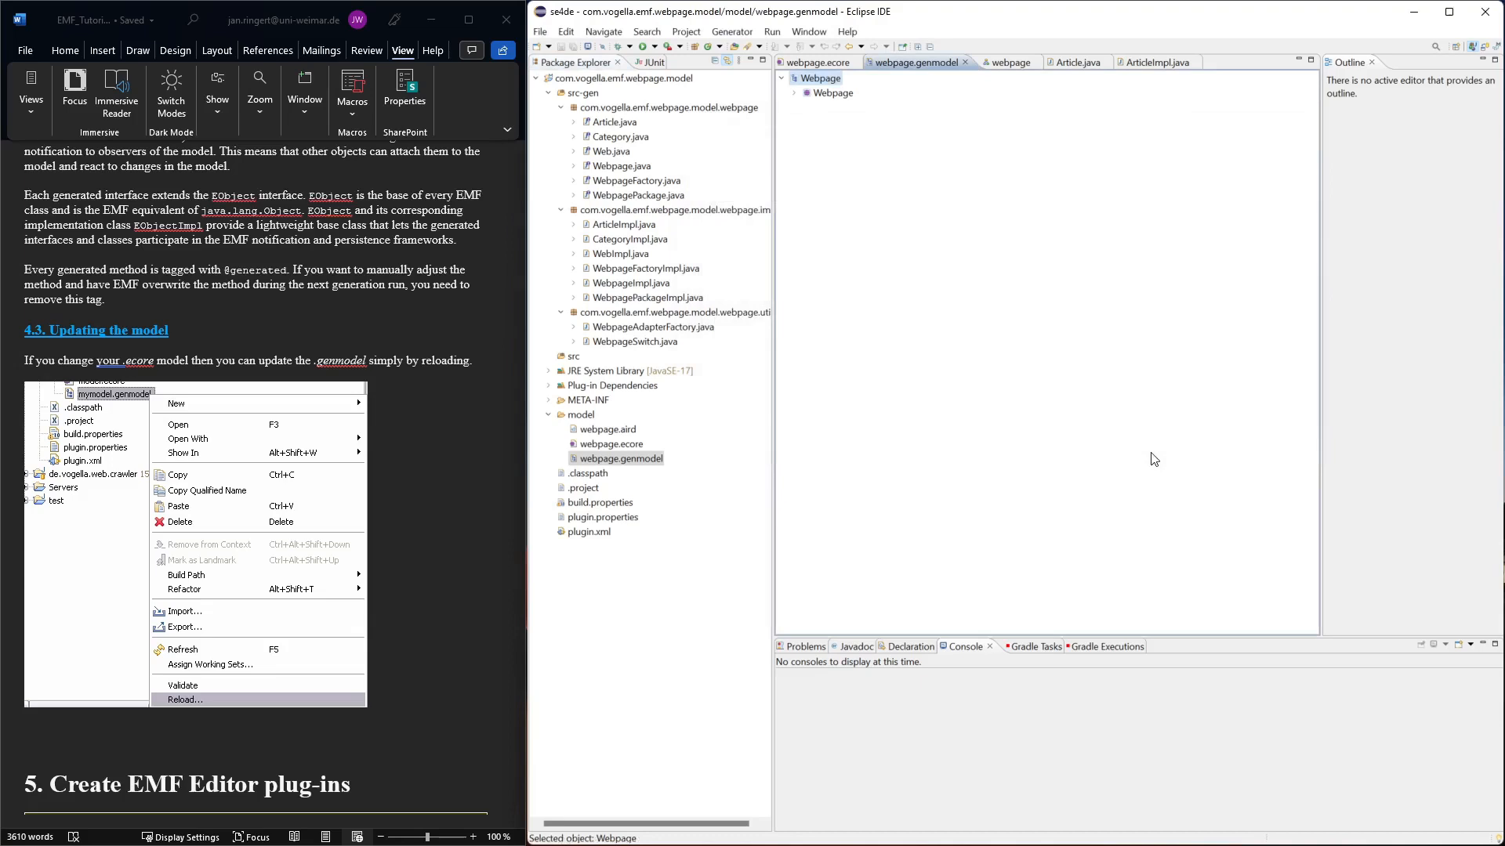
mouse_move(845, 348)
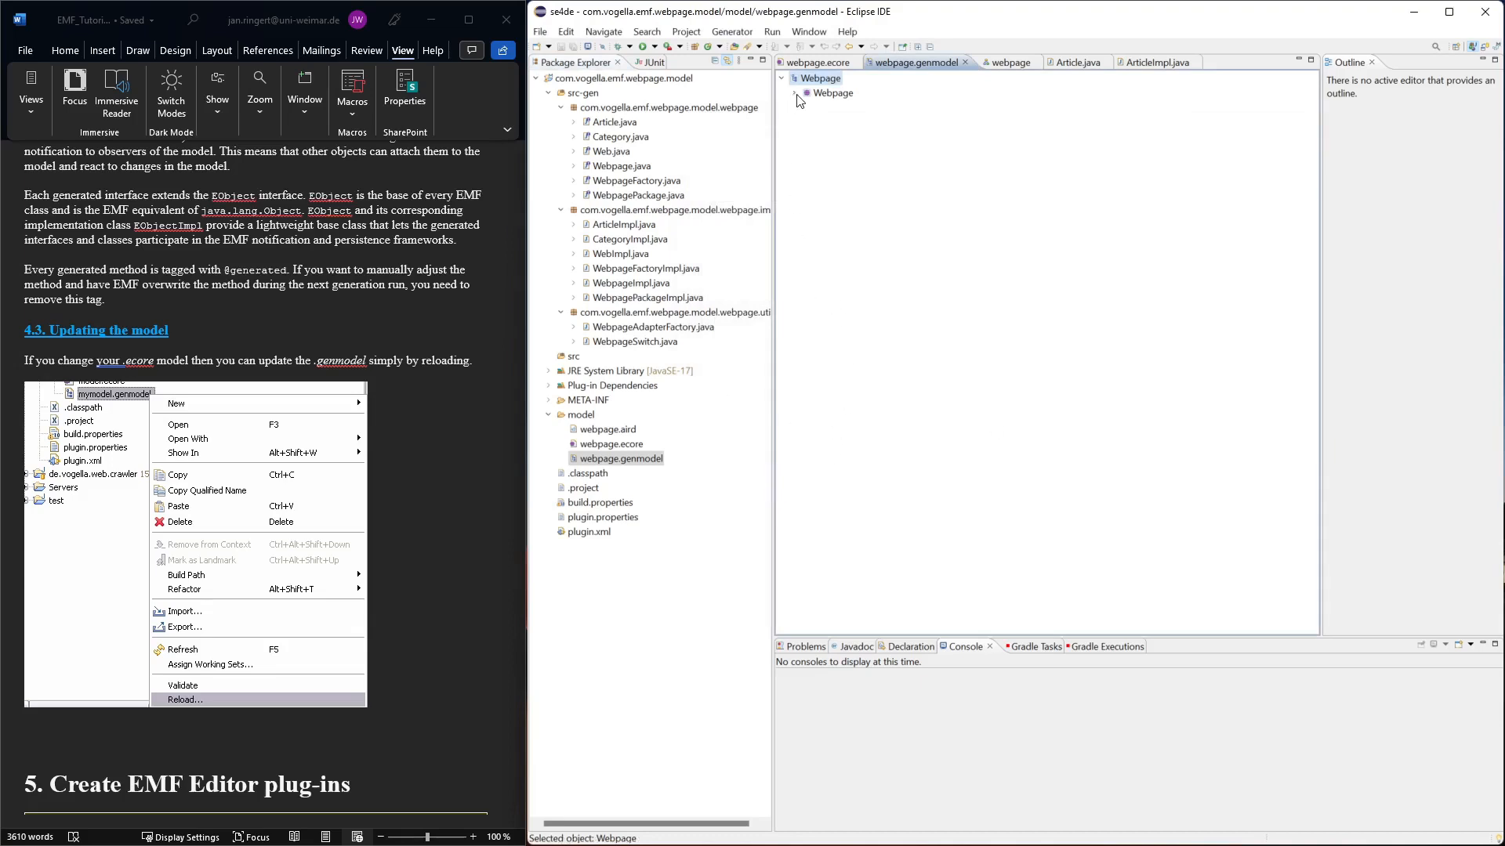
Step: Expand the Webpage package and Web class to show webpages and keywords : EString
left_click(781, 77)
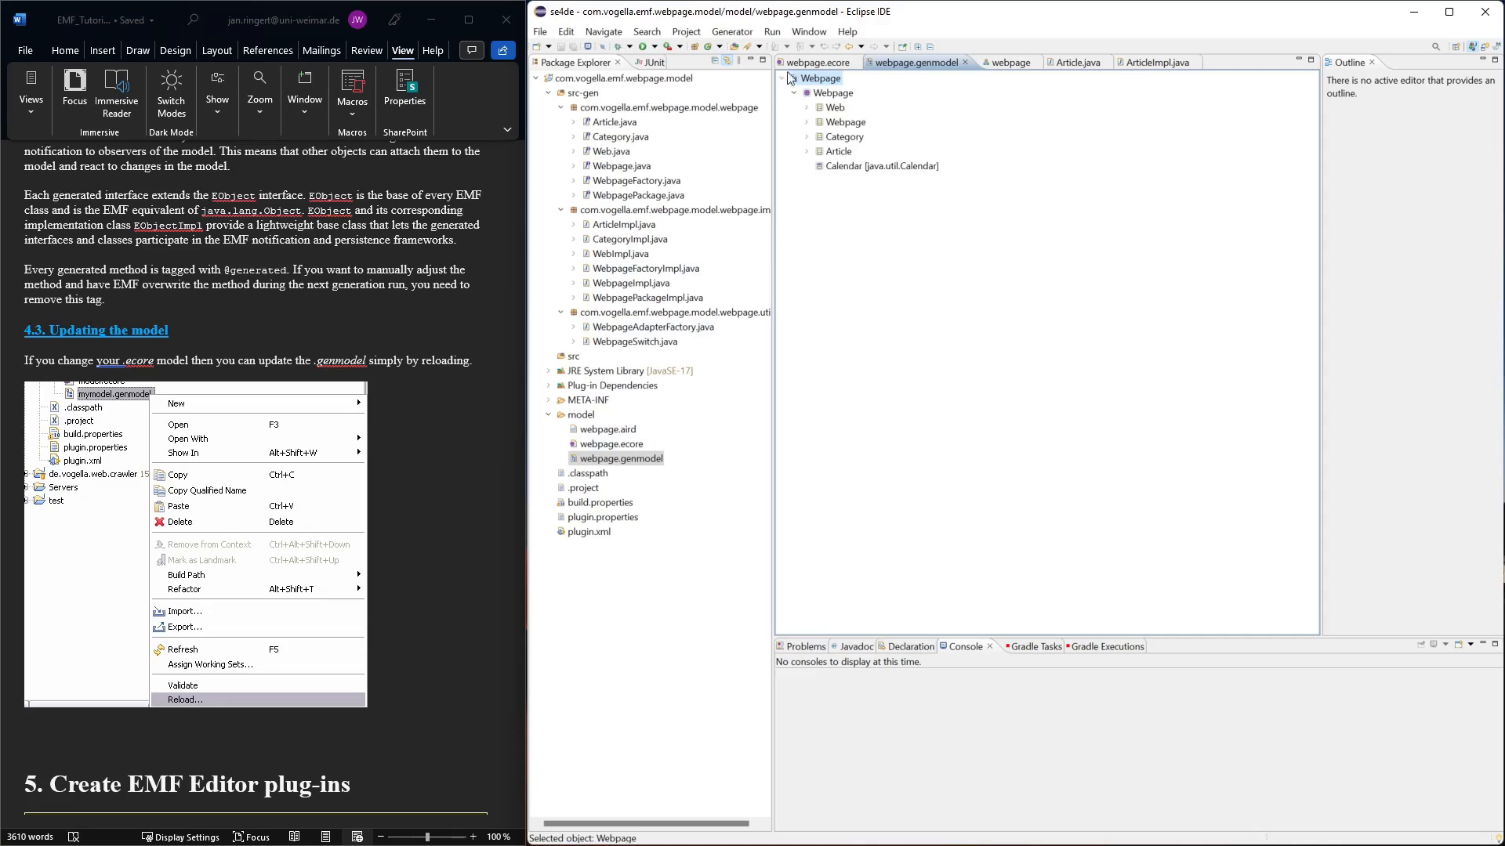
left_click(807, 106)
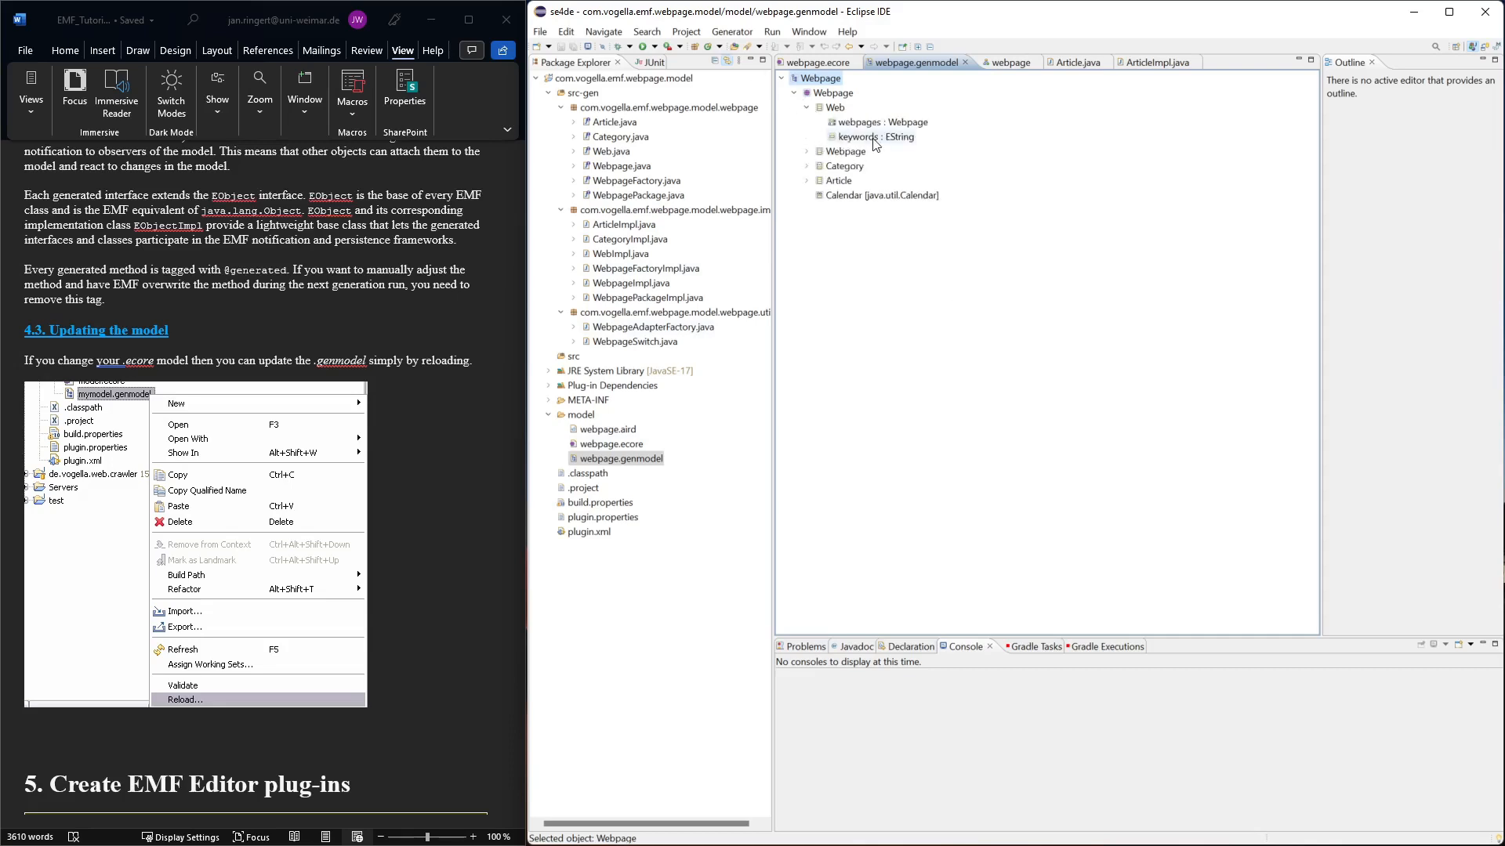
right_click(818, 78)
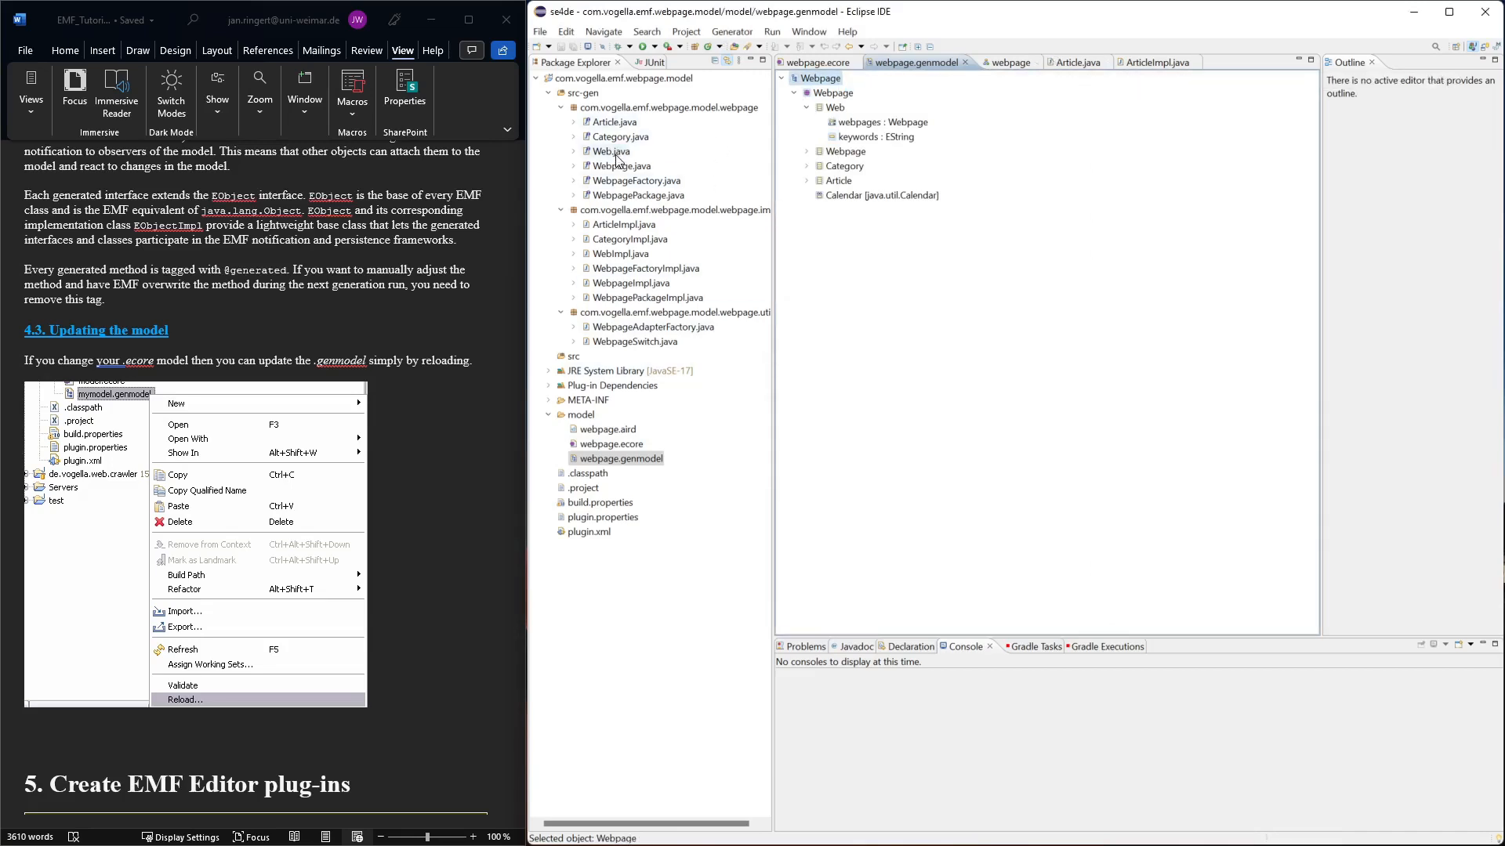
Step: Open the generated Web.java interface and WebImpl.java class to view the keywords accessors and field
double_click(612, 151)
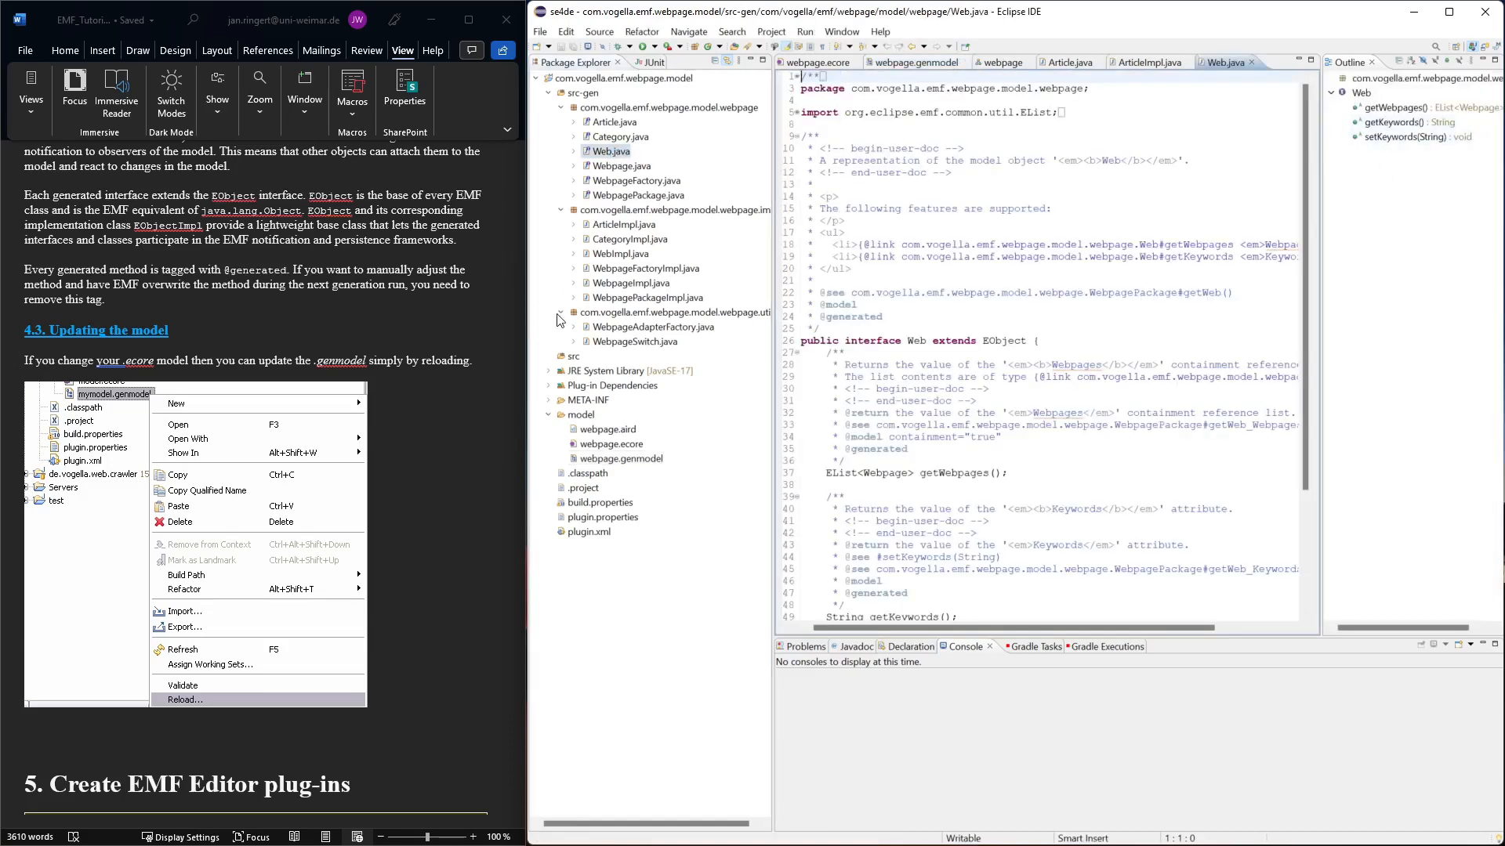
left_click(629, 253)
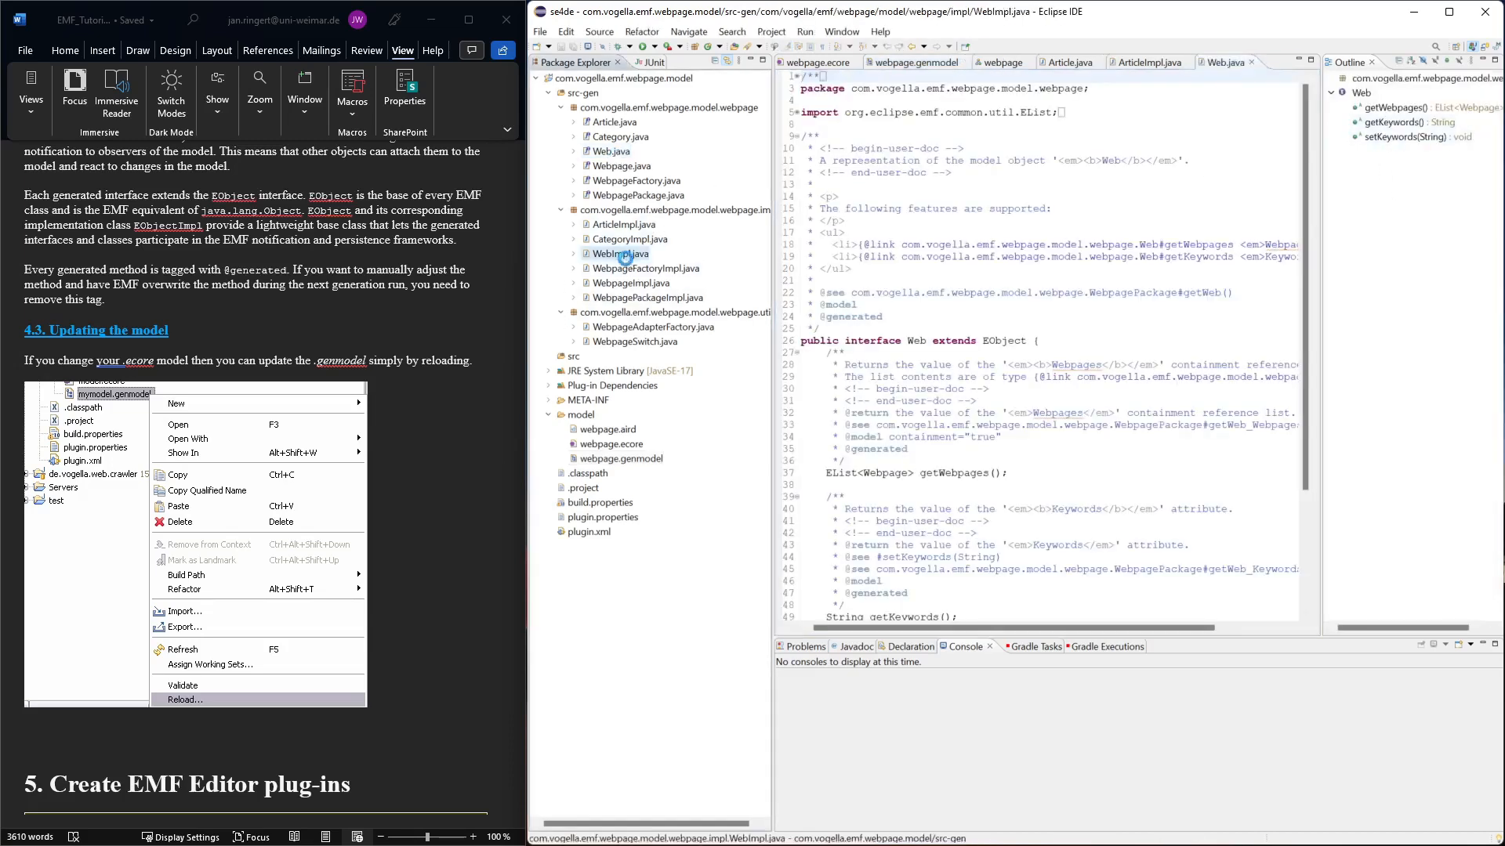
left_click(1161, 61)
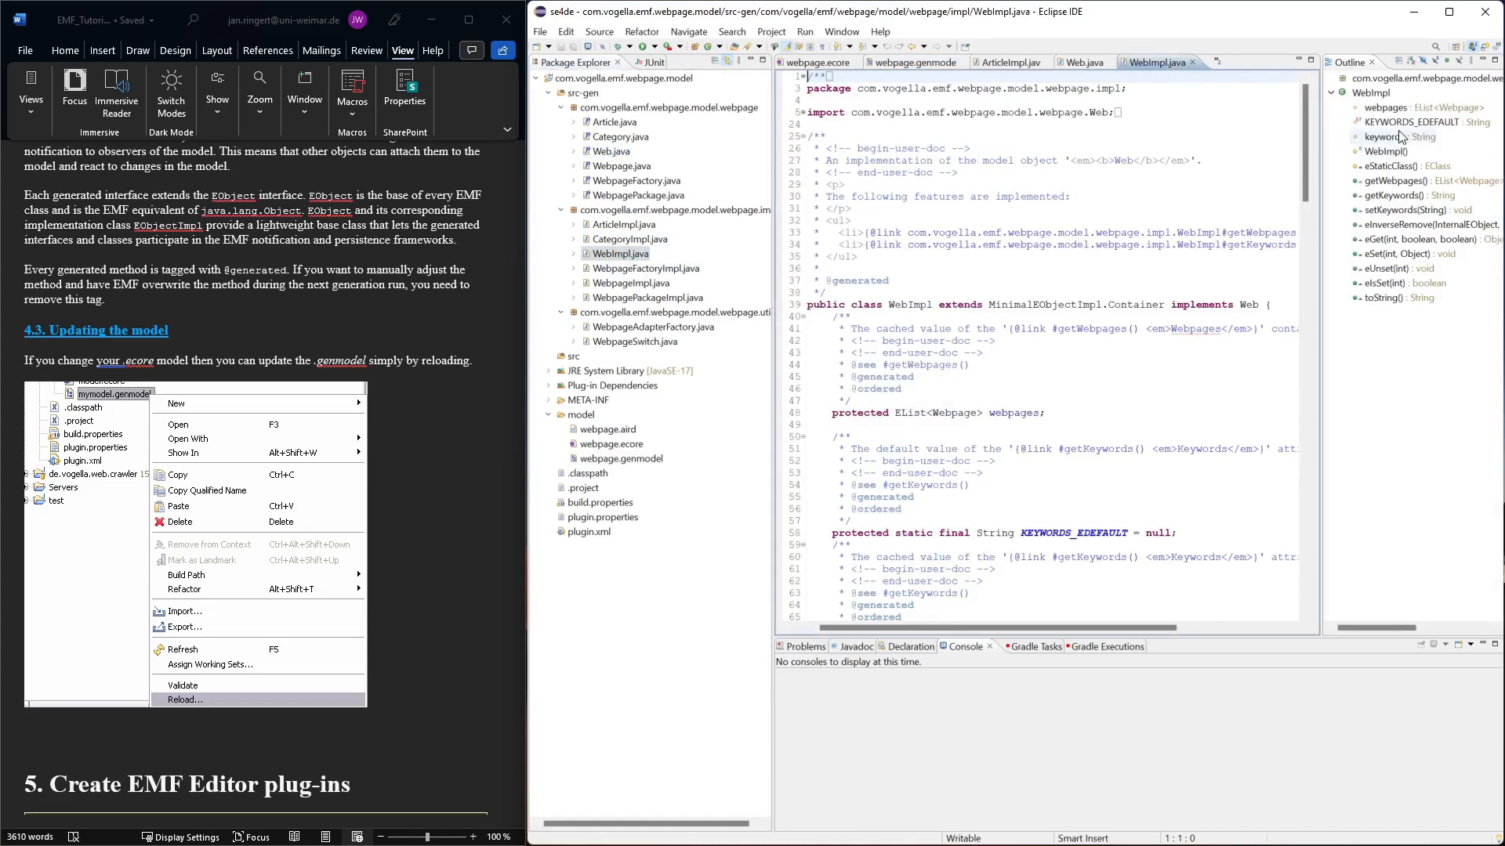